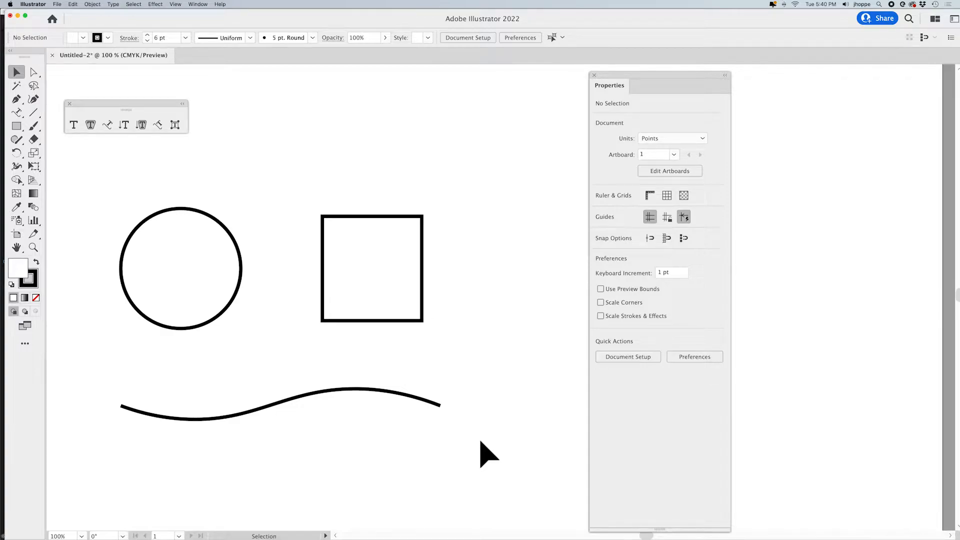
mouse_move(352, 321)
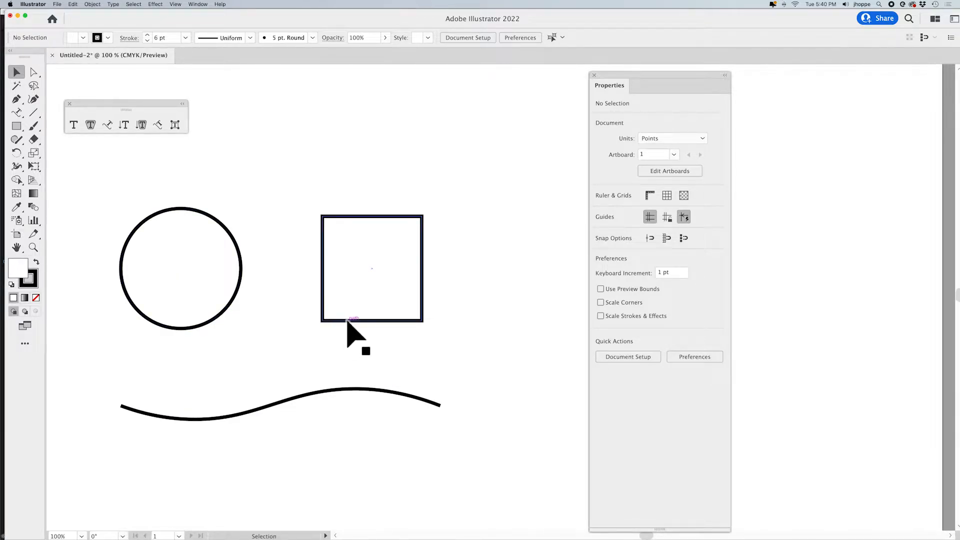
mouse_move(395, 337)
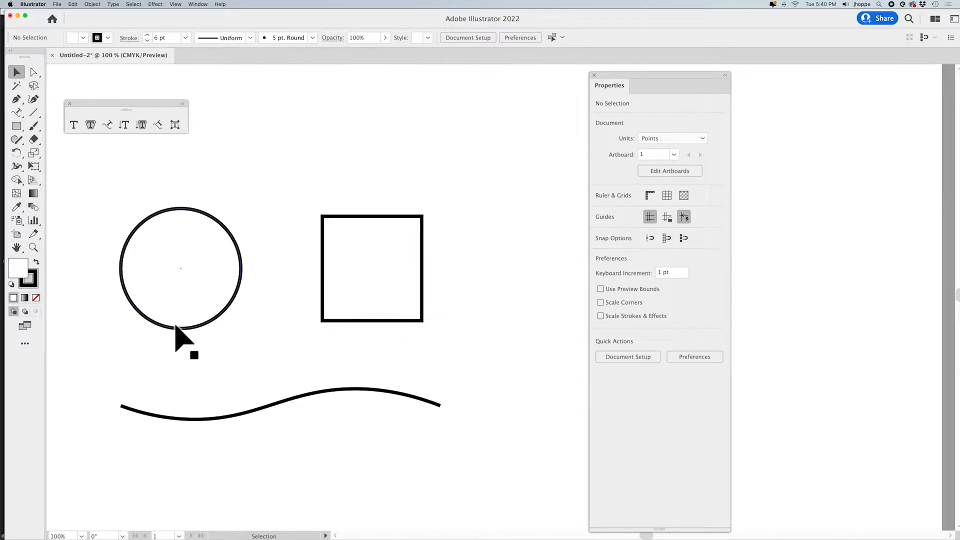
mouse_move(184, 389)
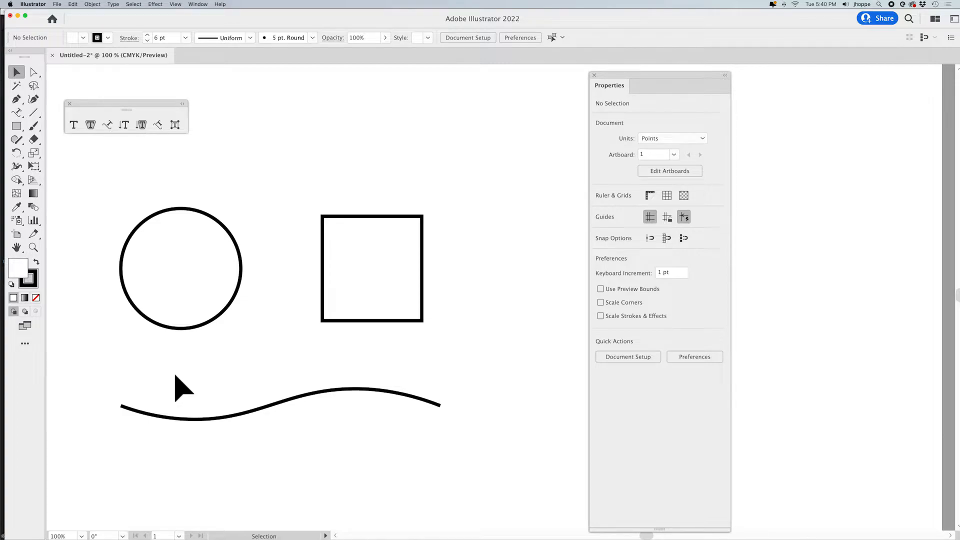
mouse_move(138, 301)
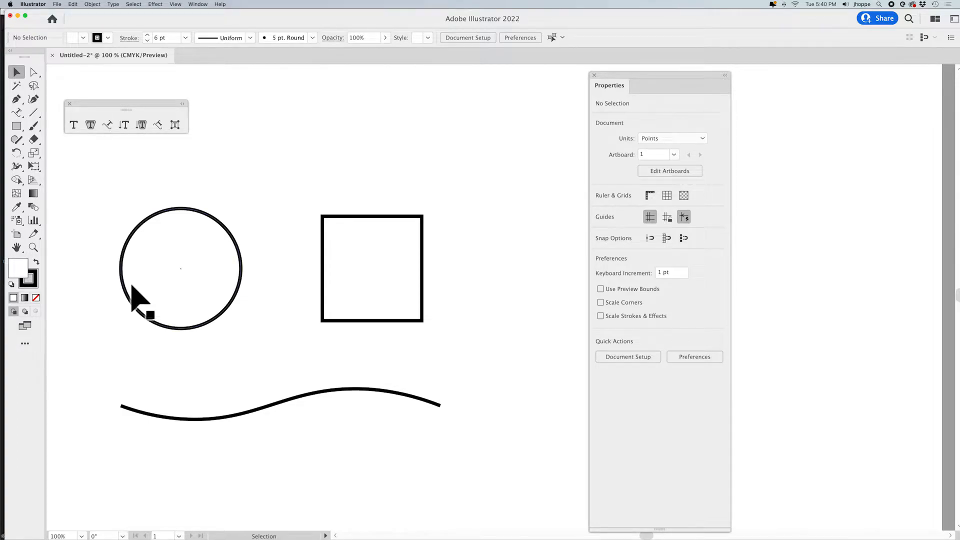
Choose the Type on a Path Tool from the Type tool flyout.
click(17, 113)
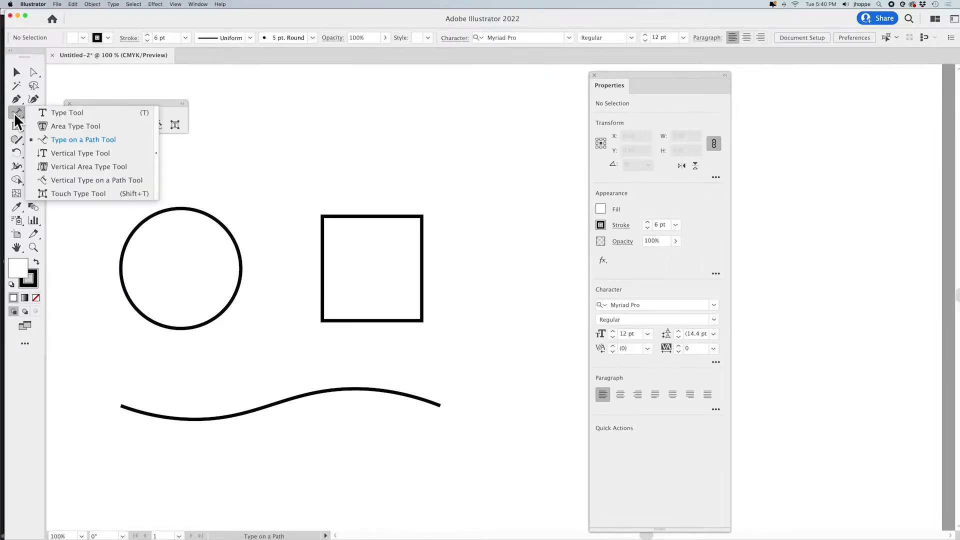
mouse_move(73, 186)
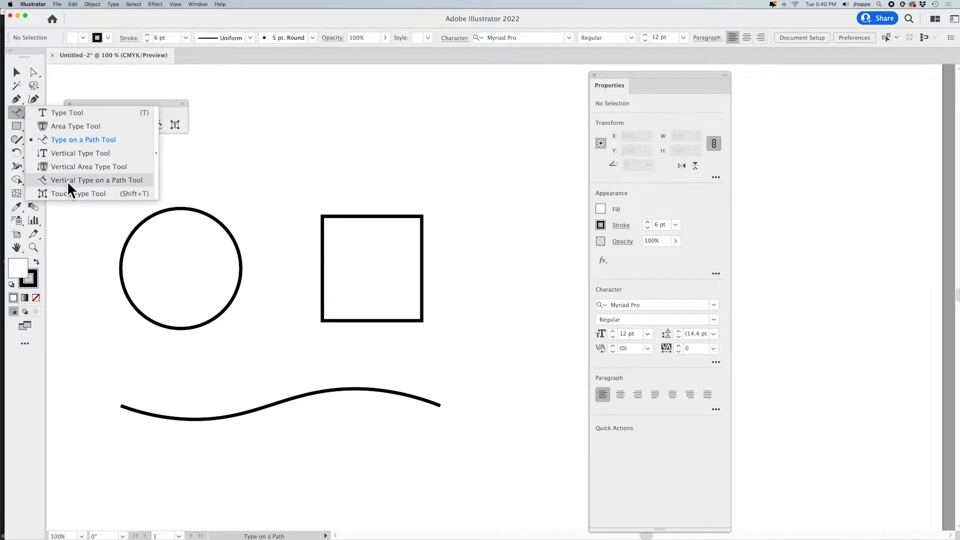
mouse_move(63, 144)
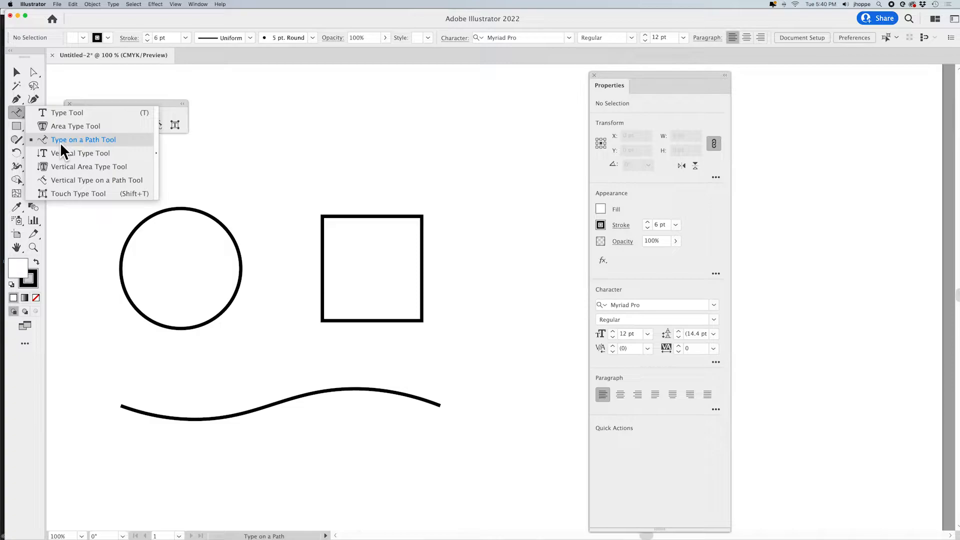
mouse_move(67, 113)
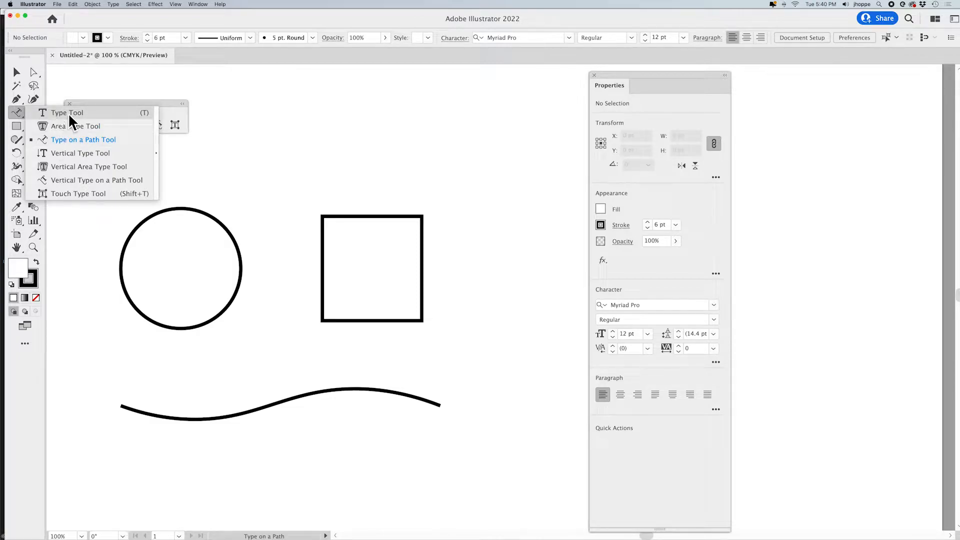
mouse_move(158, 126)
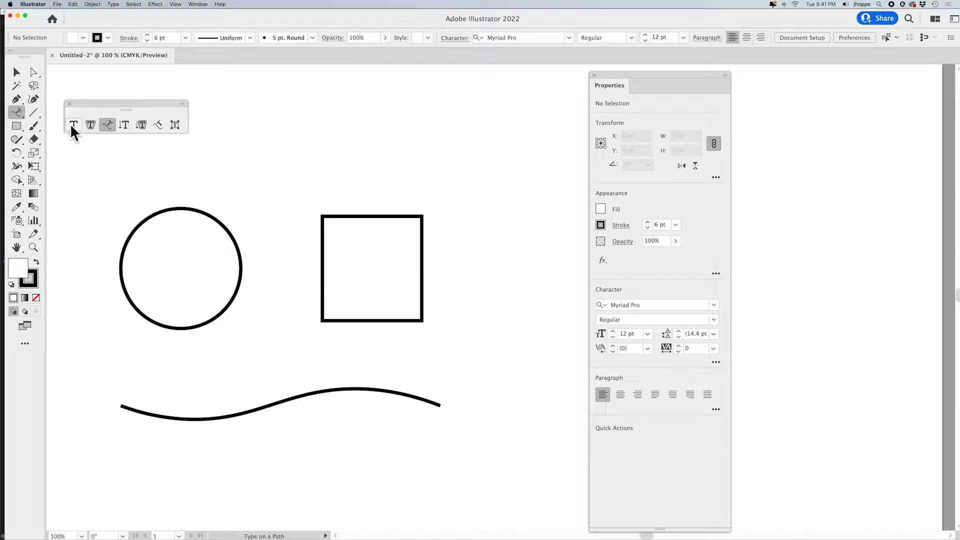
click(73, 125)
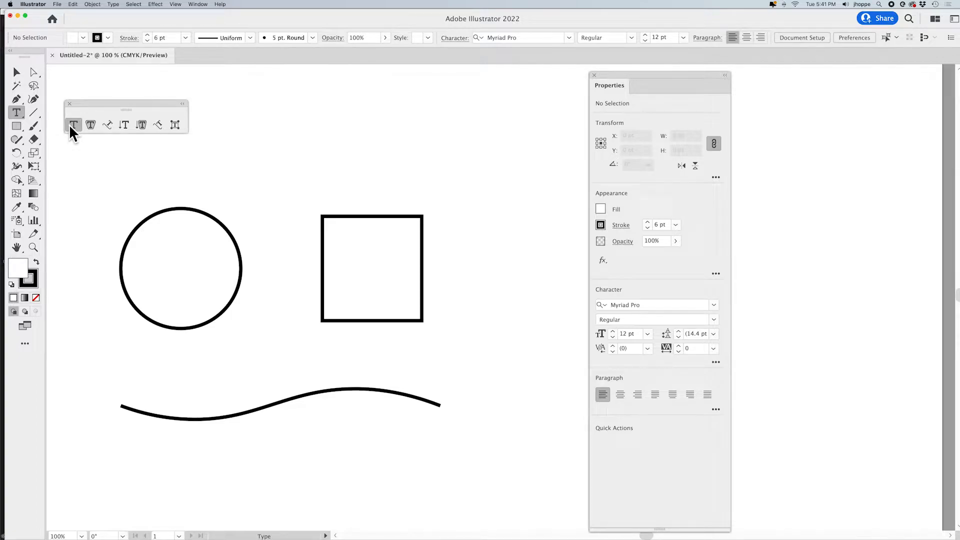
click(91, 125)
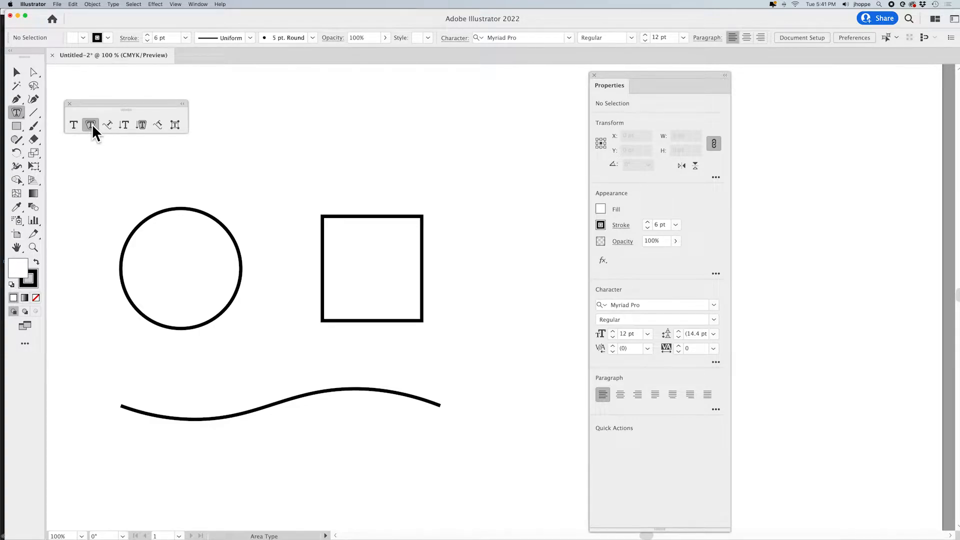
mouse_move(108, 130)
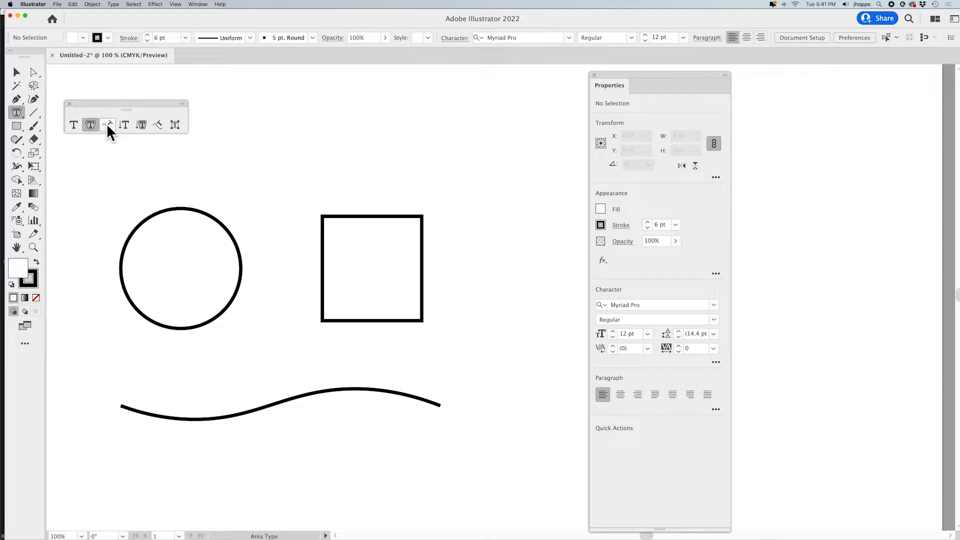
click(108, 125)
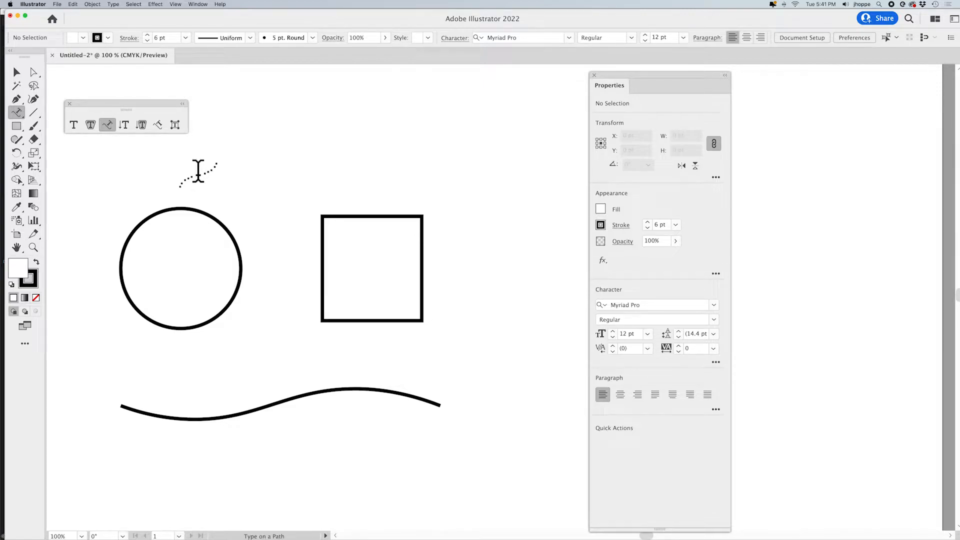
mouse_move(223, 223)
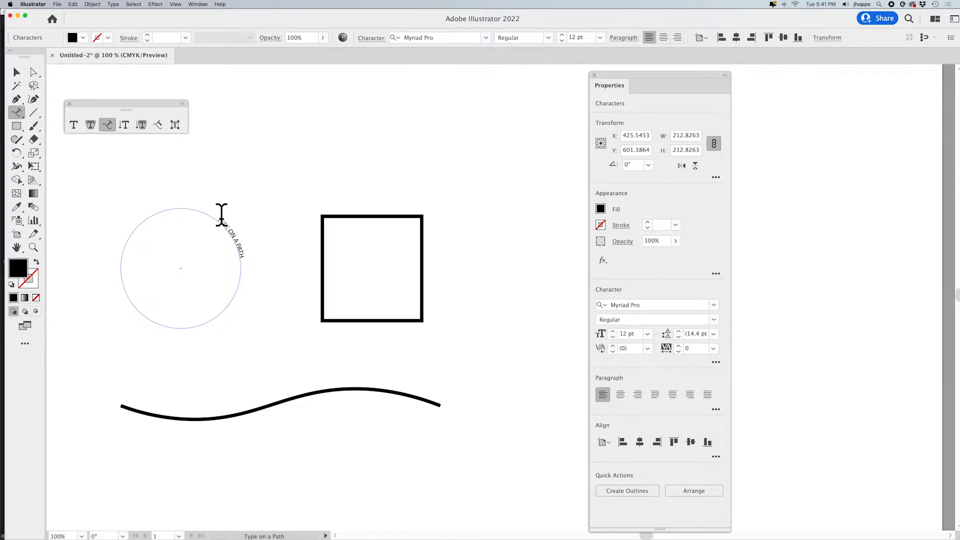
Enter TYPE ON A PATH as text running along the circle's top-right edge.
text(TYPE ON A PATH)
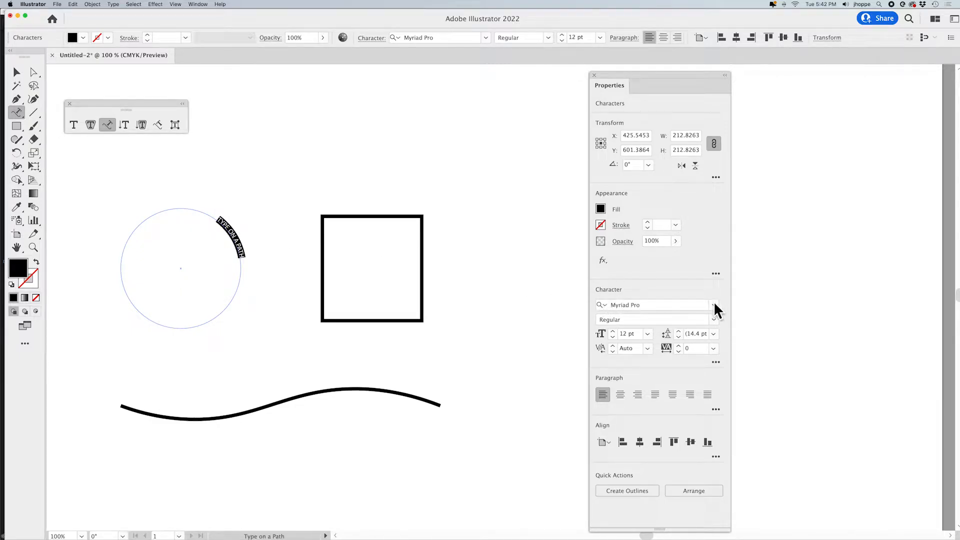
Apply Azo Sans Uber Regular at 40 pt to the circle text and select the whole text object.
click(714, 304)
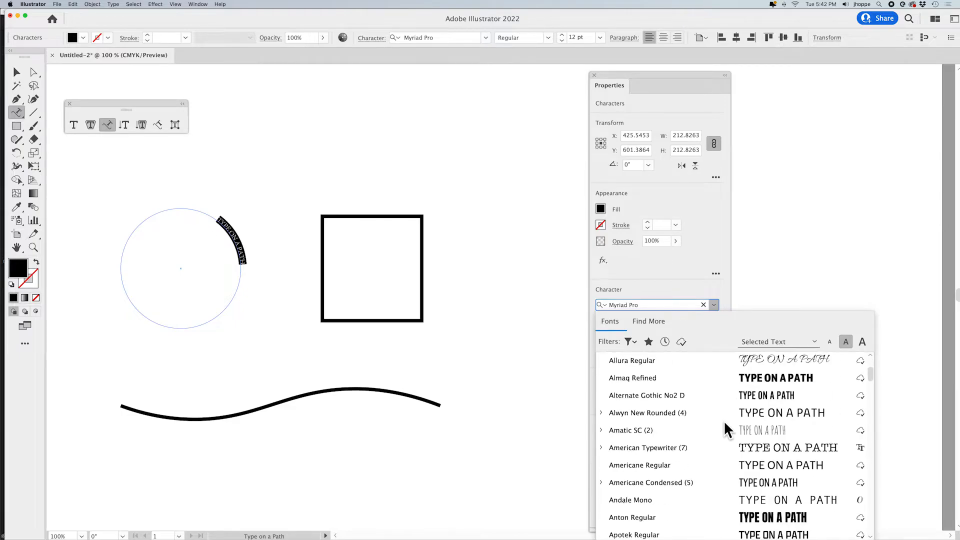
scroll(down, 3)
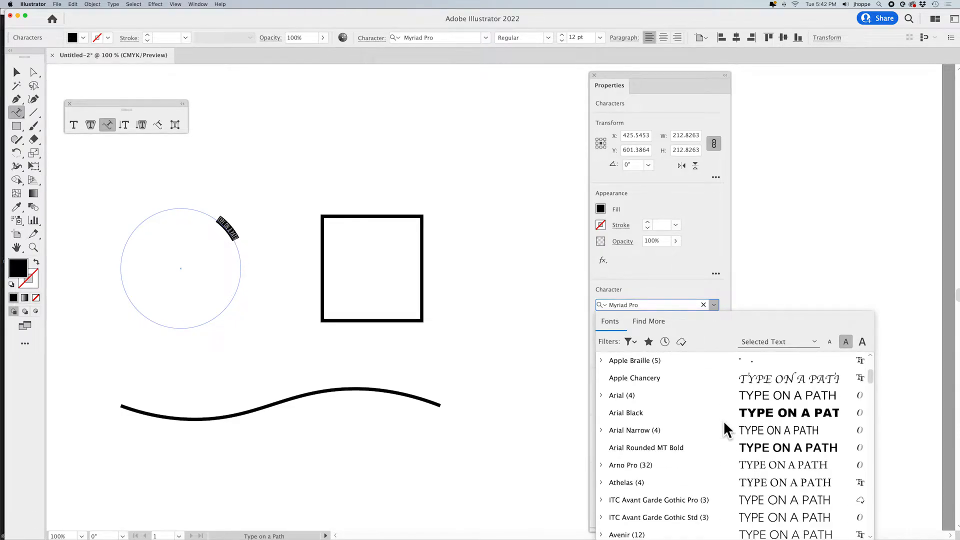
scroll(down, 3)
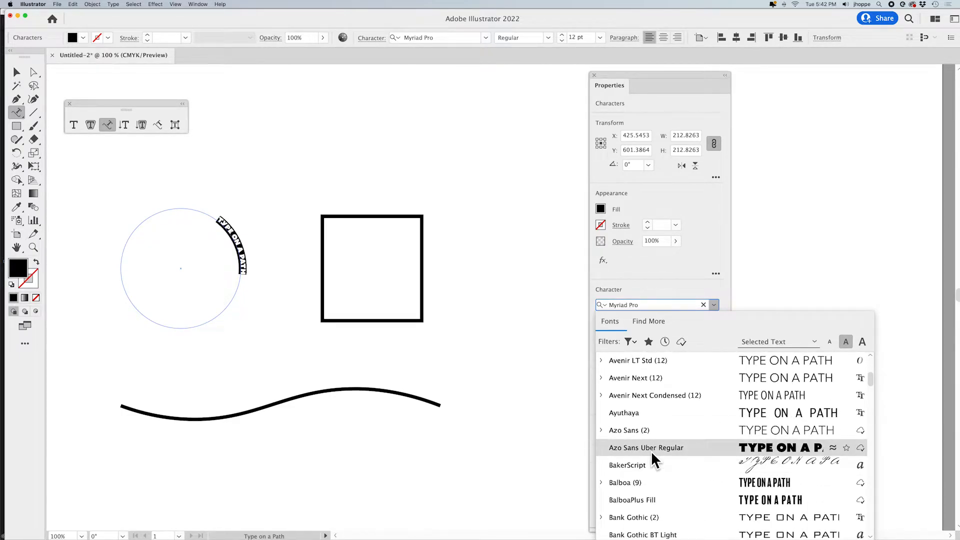
click(646, 449)
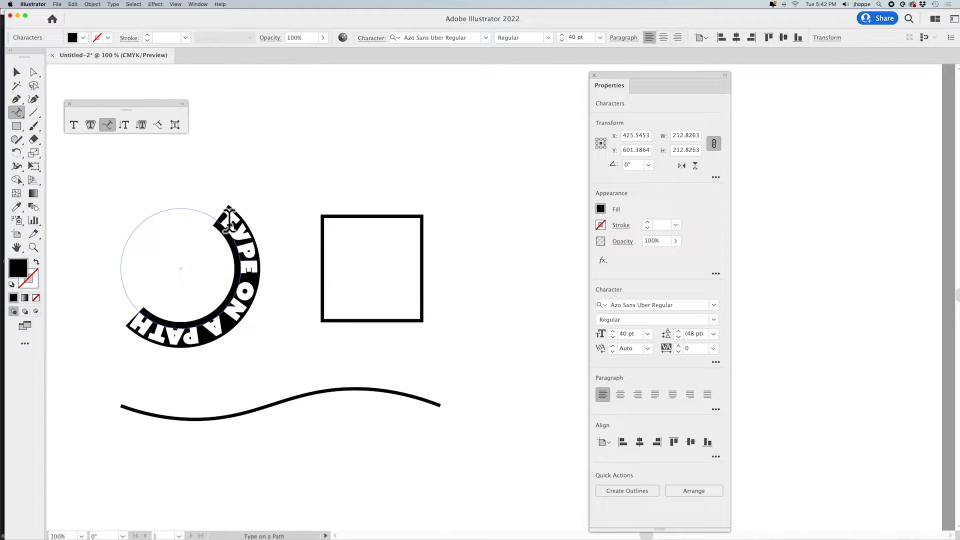
click(17, 72)
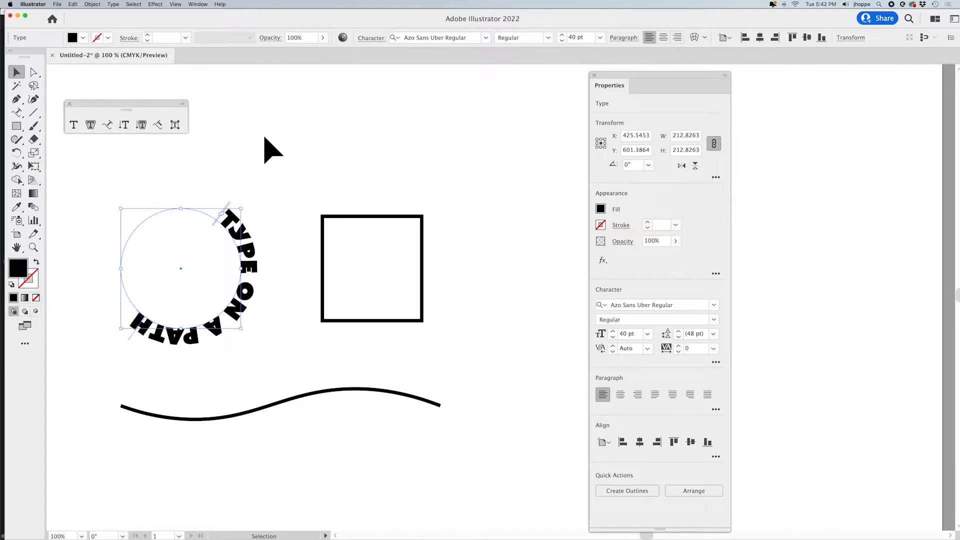
mouse_move(613, 396)
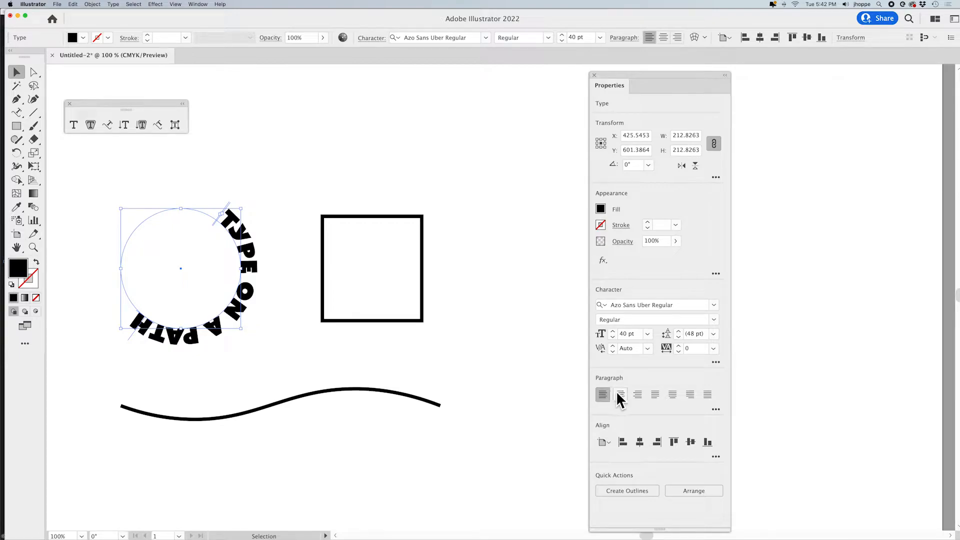
click(637, 394)
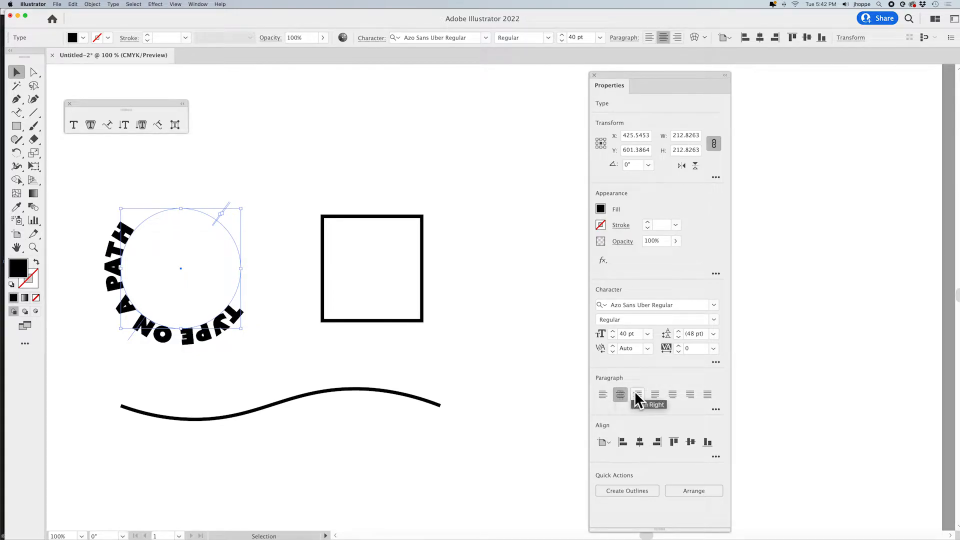
click(603, 395)
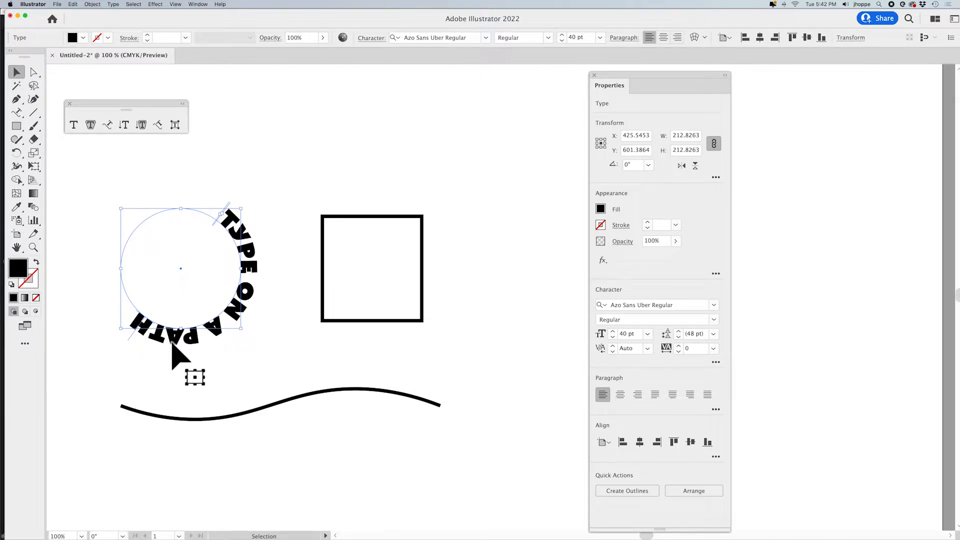
mouse_move(282, 119)
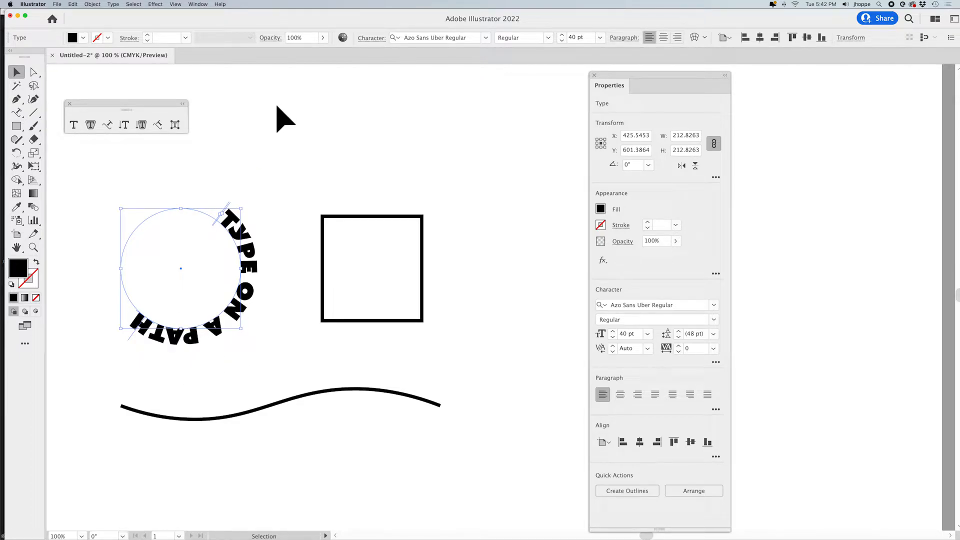
mouse_move(257, 254)
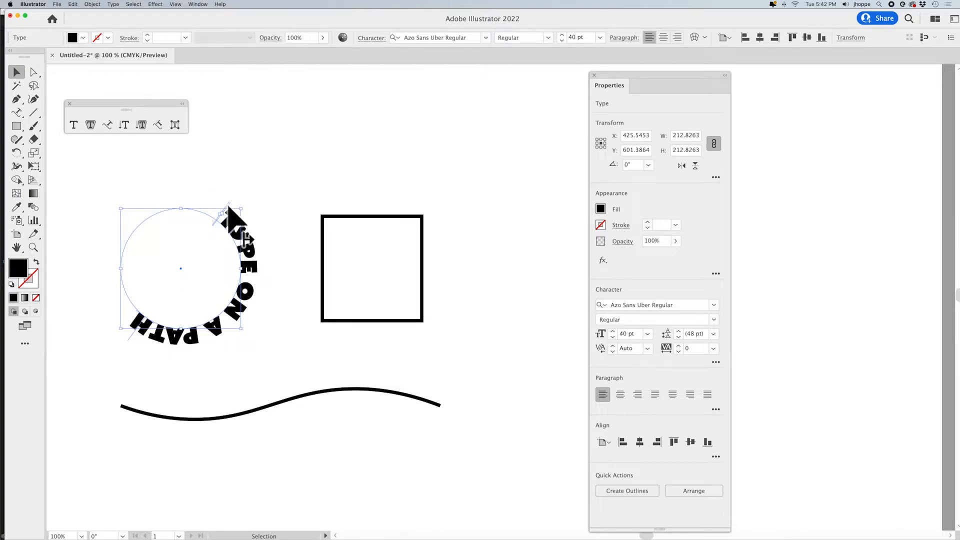
mouse_move(138, 352)
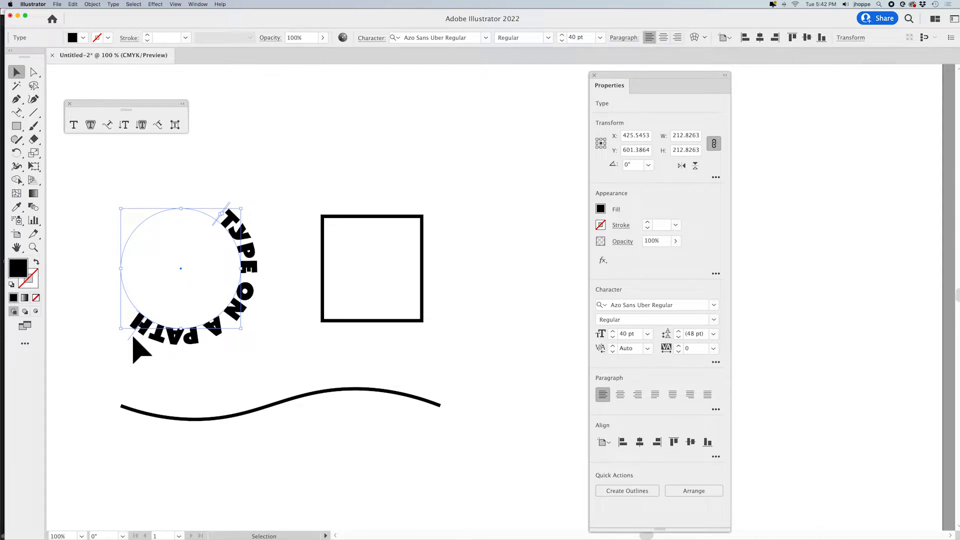
mouse_move(142, 350)
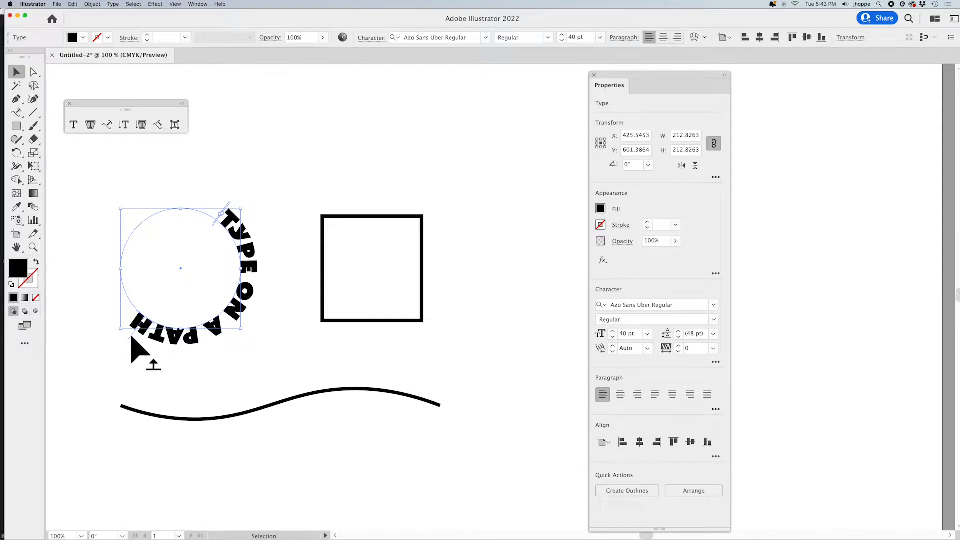
mouse_move(129, 343)
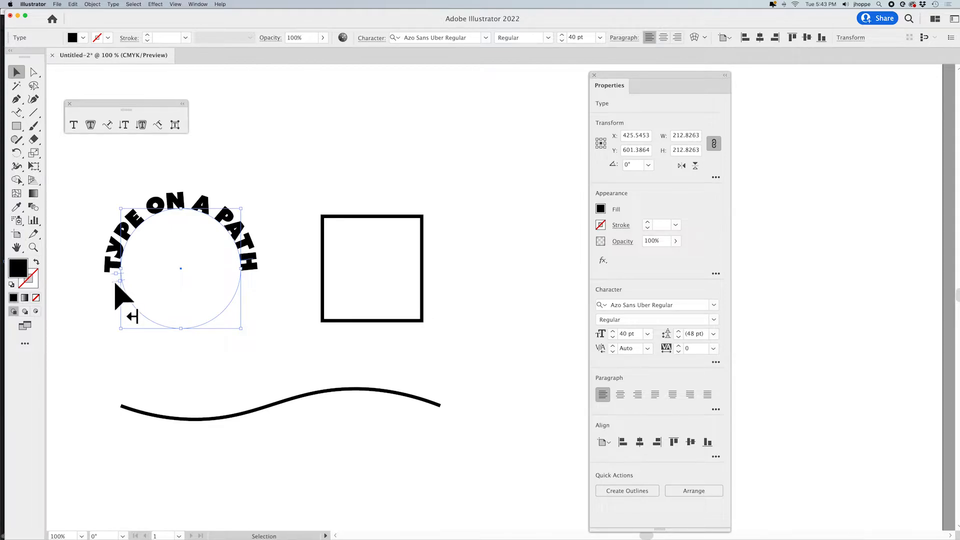
mouse_move(133, 309)
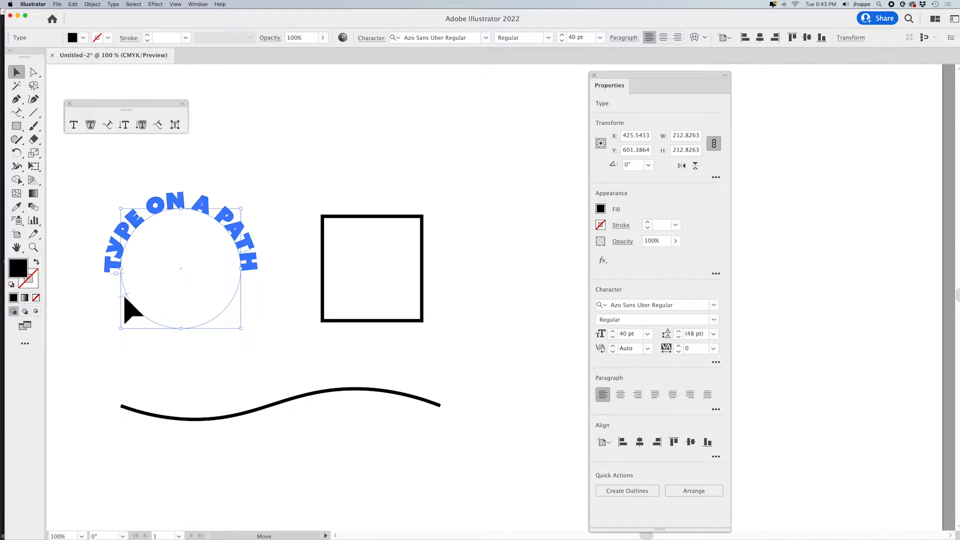
mouse_move(274, 298)
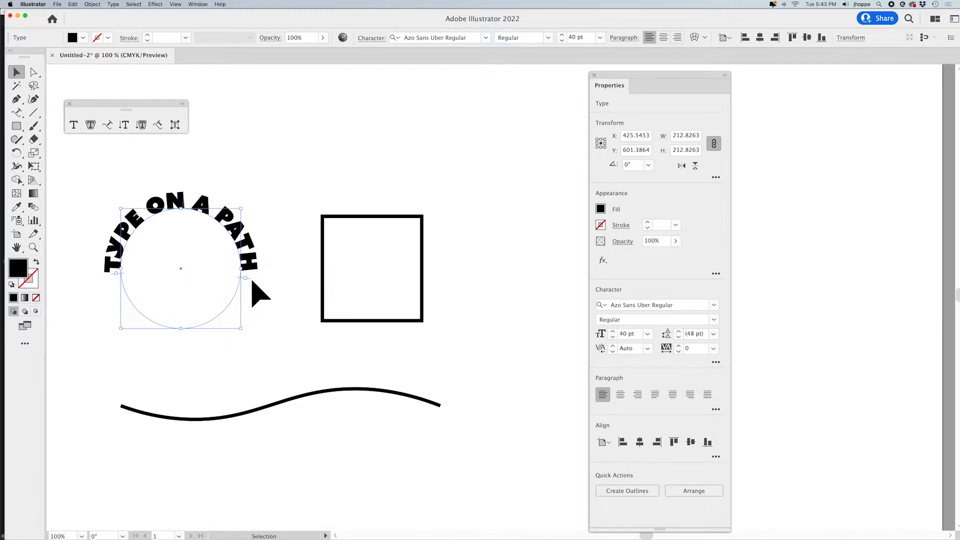
mouse_move(257, 288)
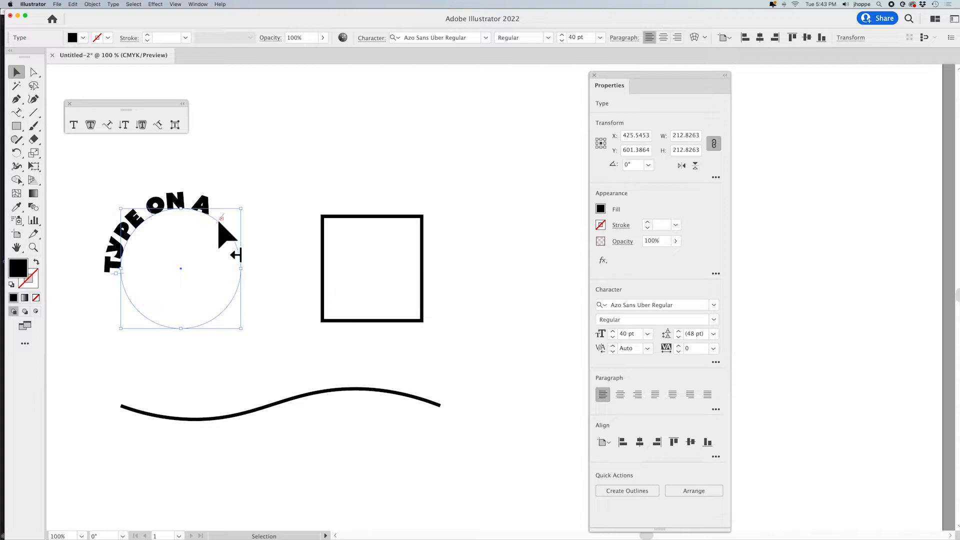
mouse_move(237, 235)
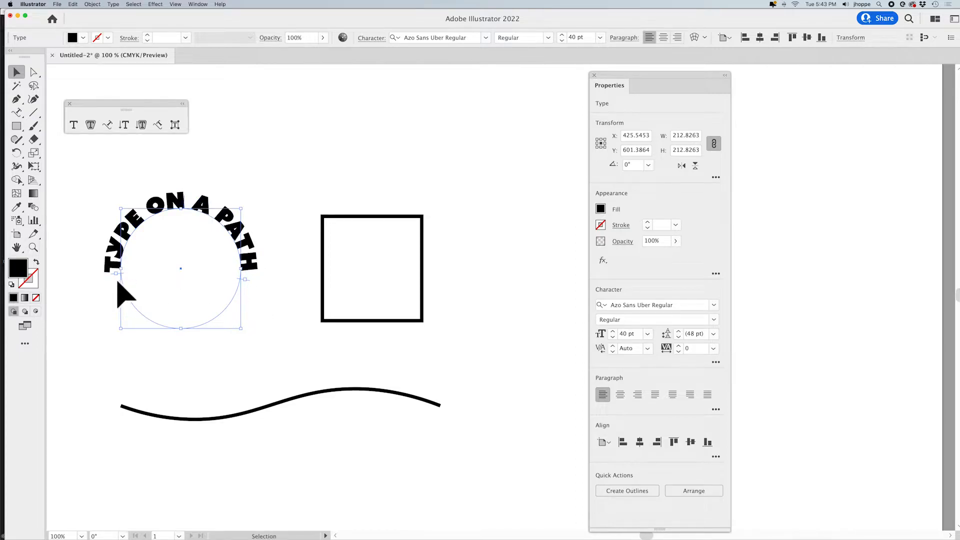
mouse_move(136, 304)
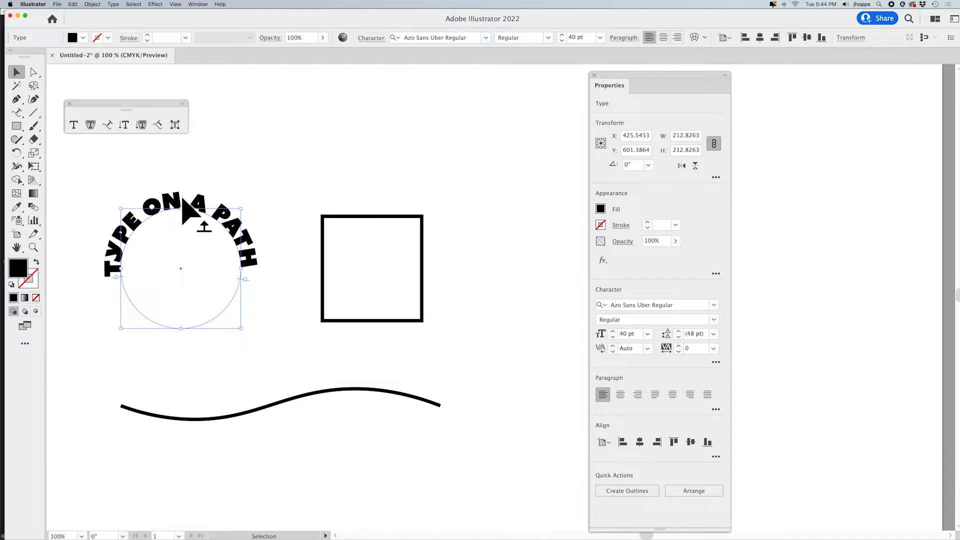
mouse_move(291, 182)
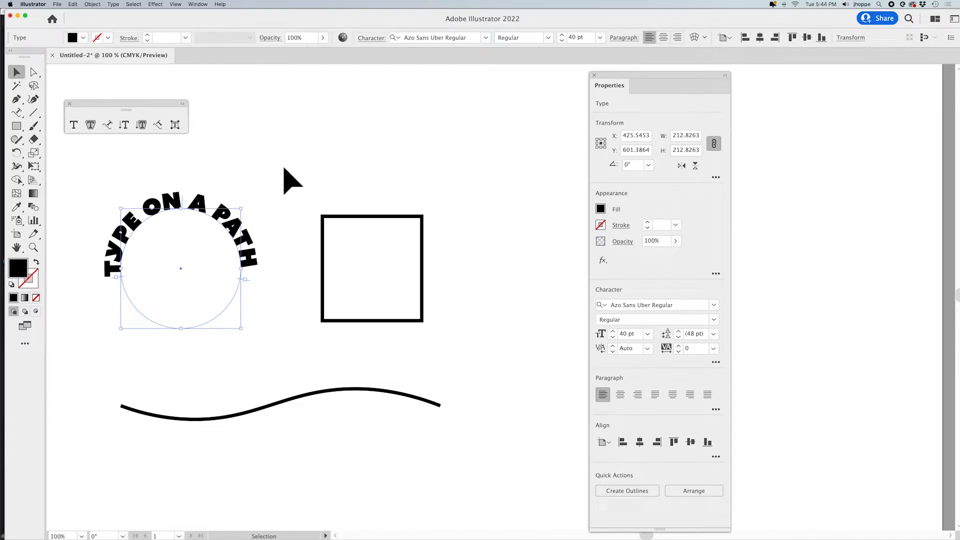
mouse_move(254, 306)
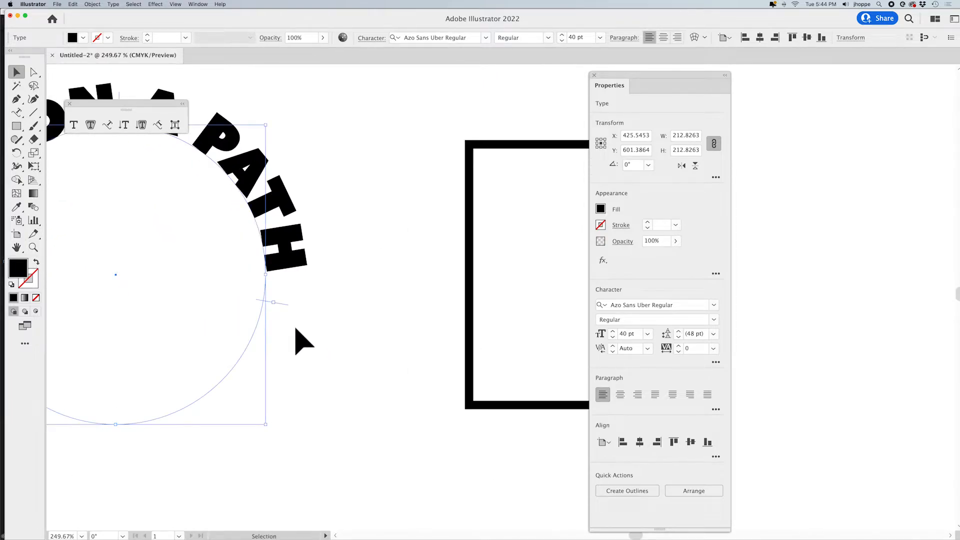
mouse_move(285, 316)
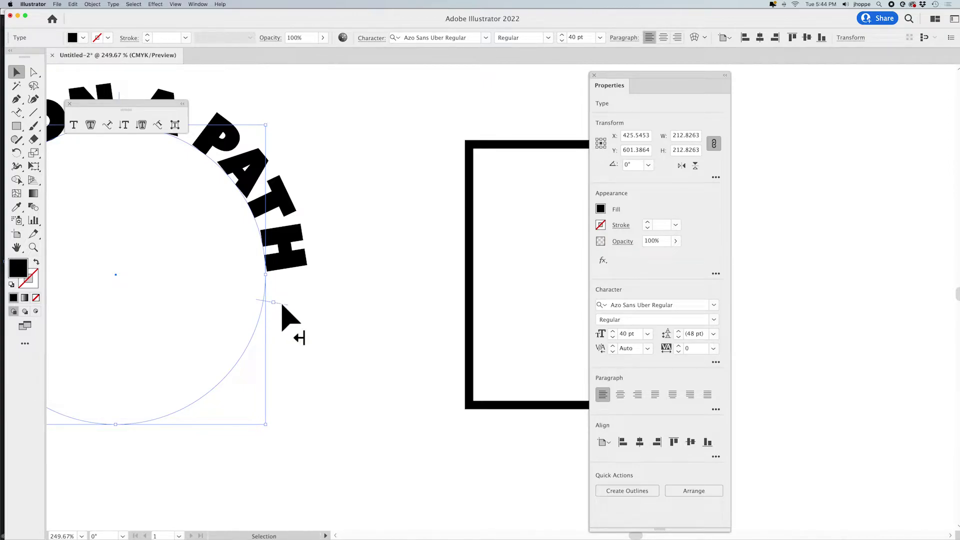
mouse_move(294, 313)
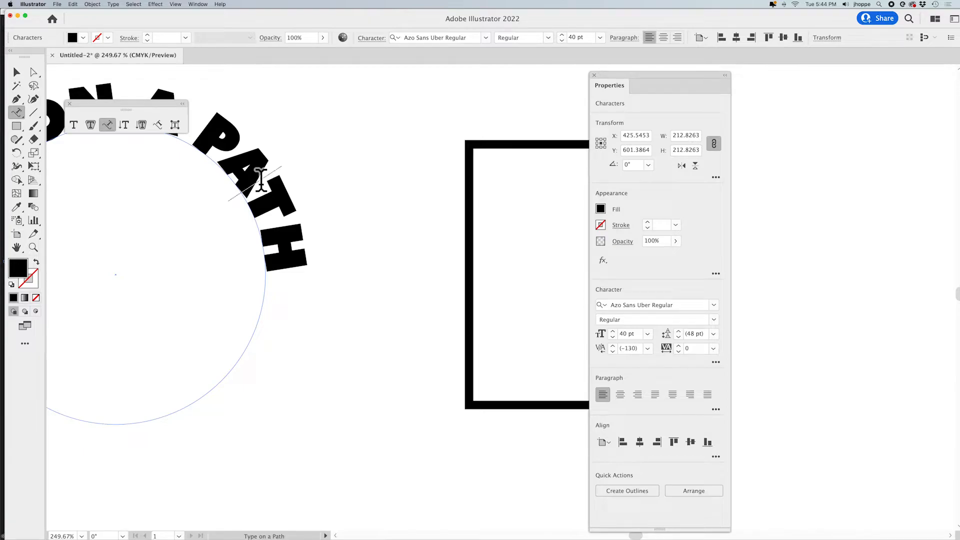
Place the insertion point inside the word PATH on the circle text.
click(17, 72)
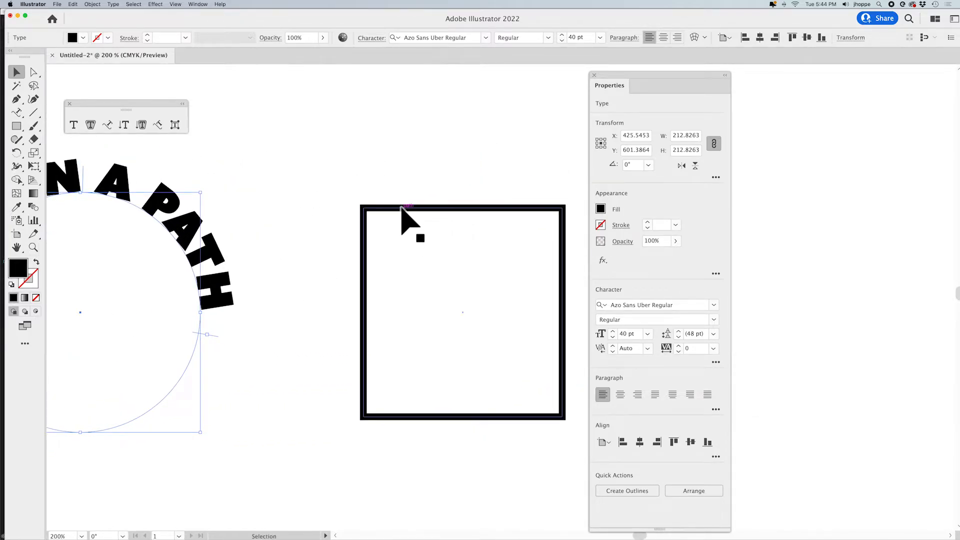
Start Lorem ipsum text along the square's outline and finish editing it.
click(291, 171)
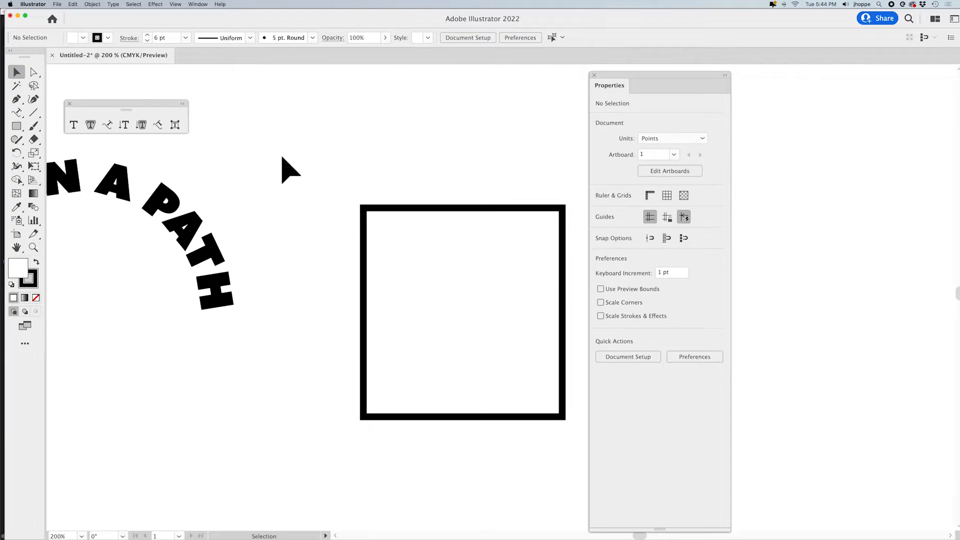
click(107, 125)
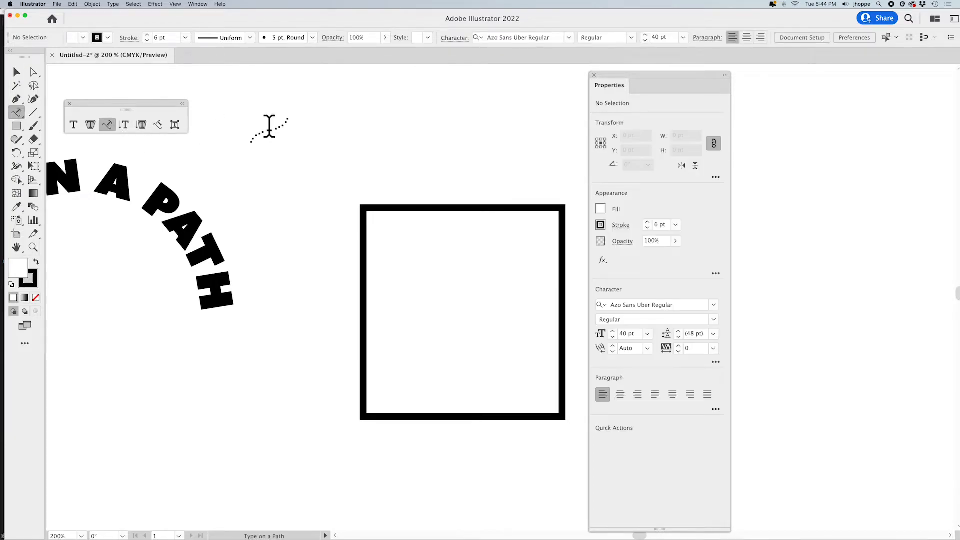
mouse_move(380, 202)
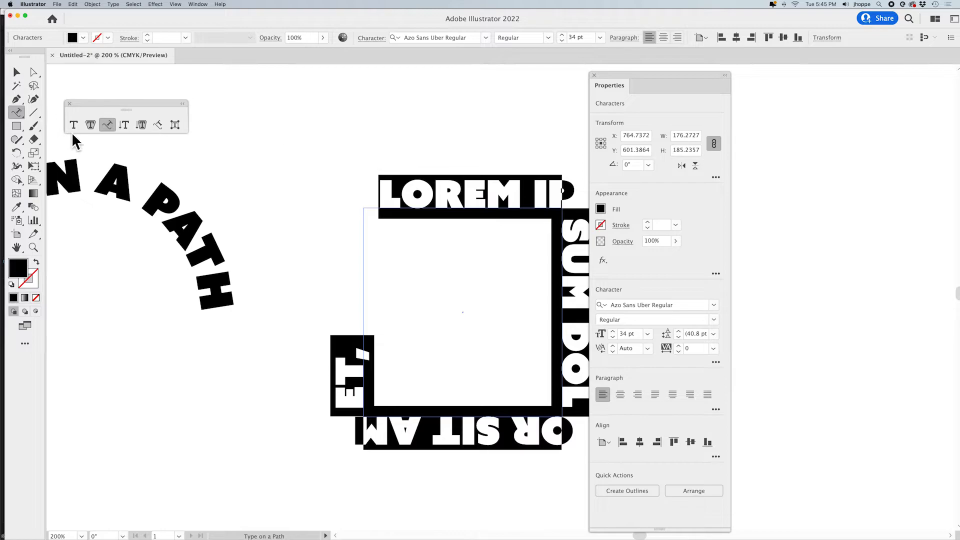
click(17, 72)
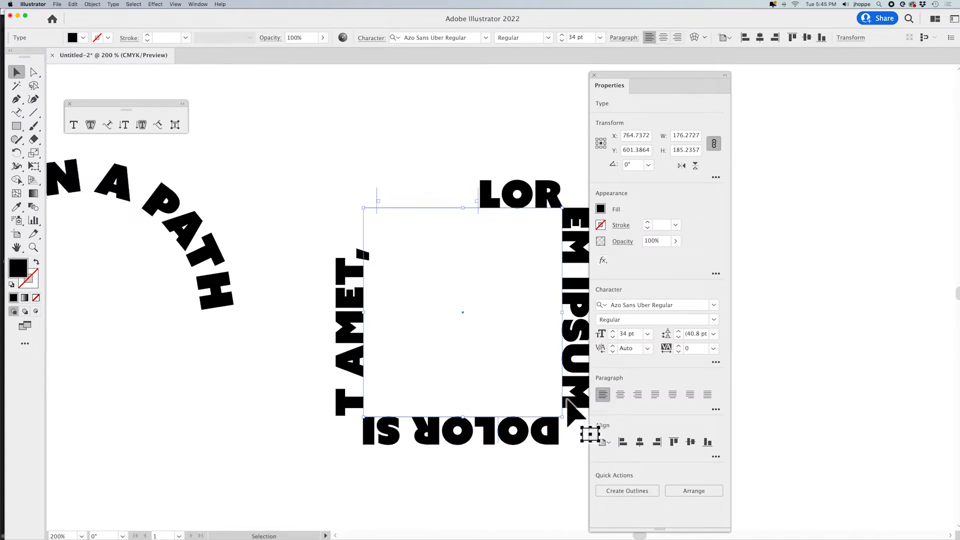
mouse_move(512, 441)
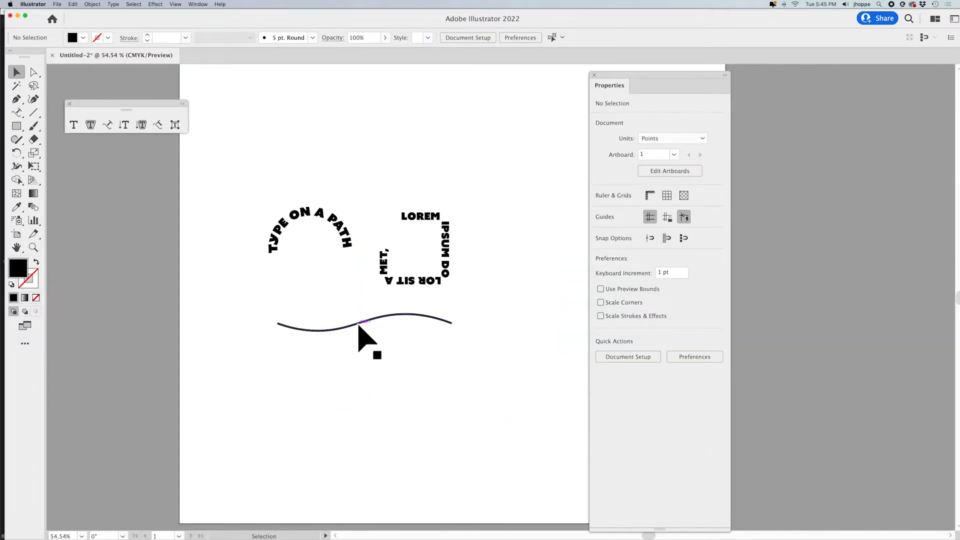
Run THERE IS MY TYPE ON A PATH along the wavy line over the placeholder.
click(364, 321)
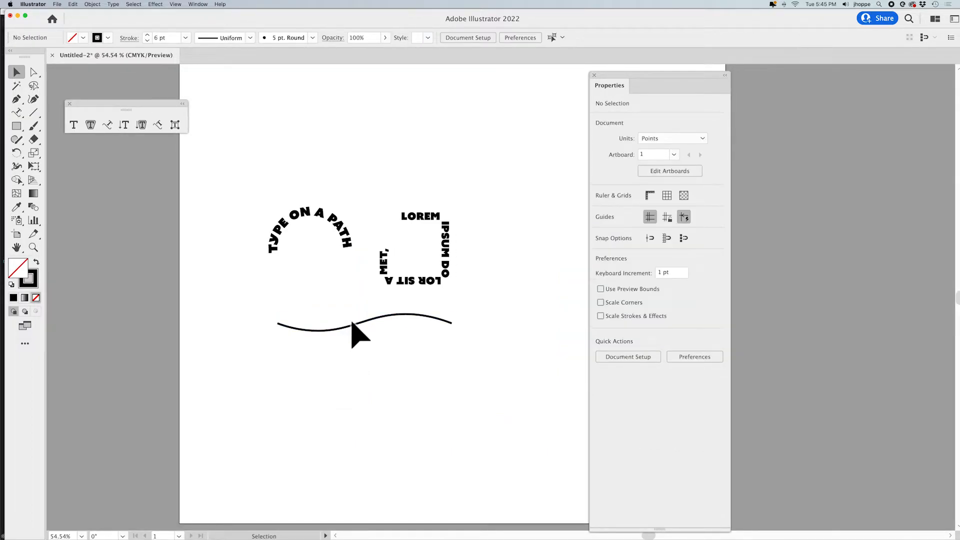
click(107, 125)
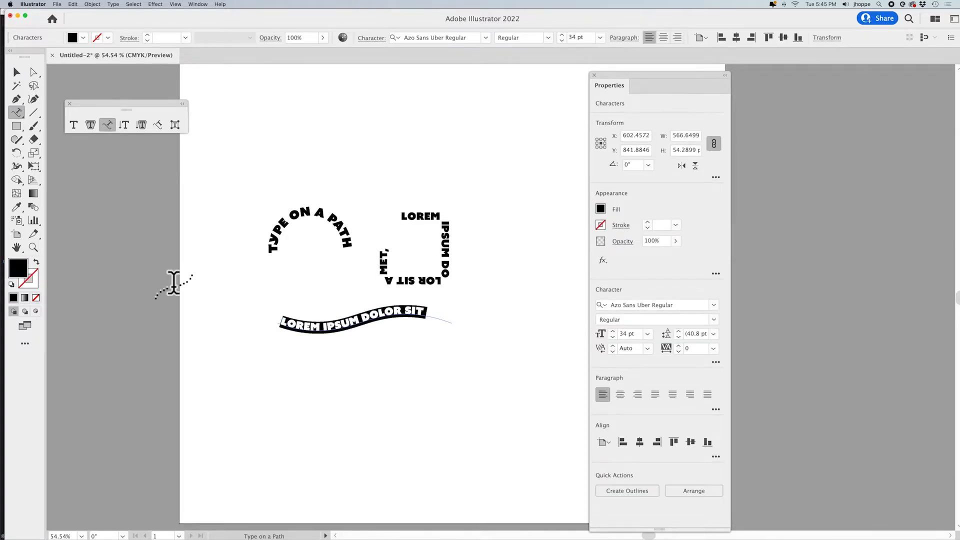
mouse_move(279, 291)
text(THERE IS MY)
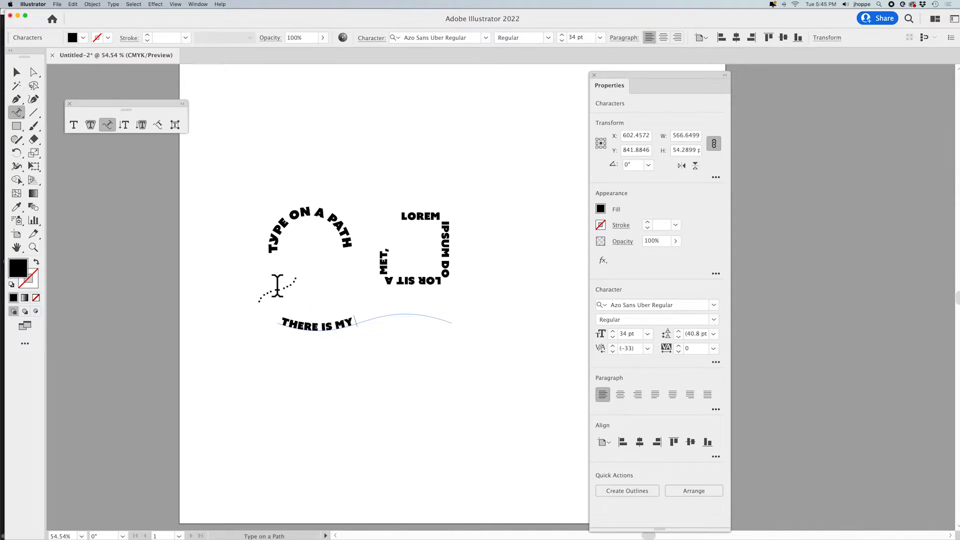
text(TYPE ON A PATH)
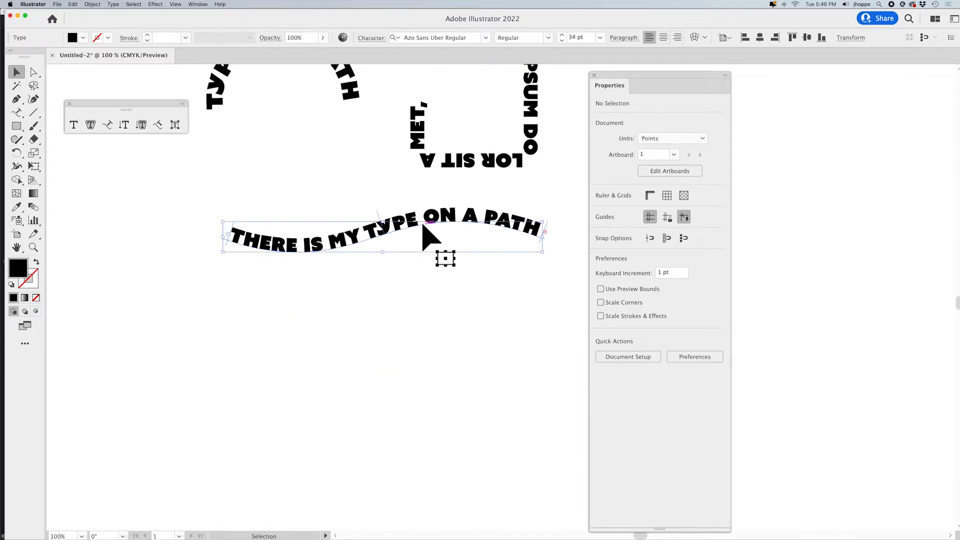
Duplicate the wavy text downward and reword the copy to AND IT LOOKS GREAT AND I.
click(313, 243)
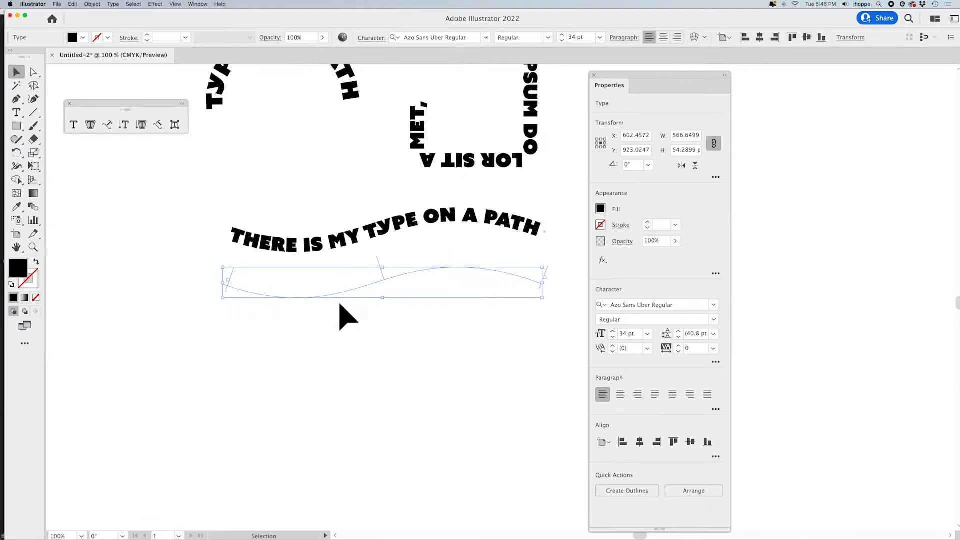
mouse_move(561, 236)
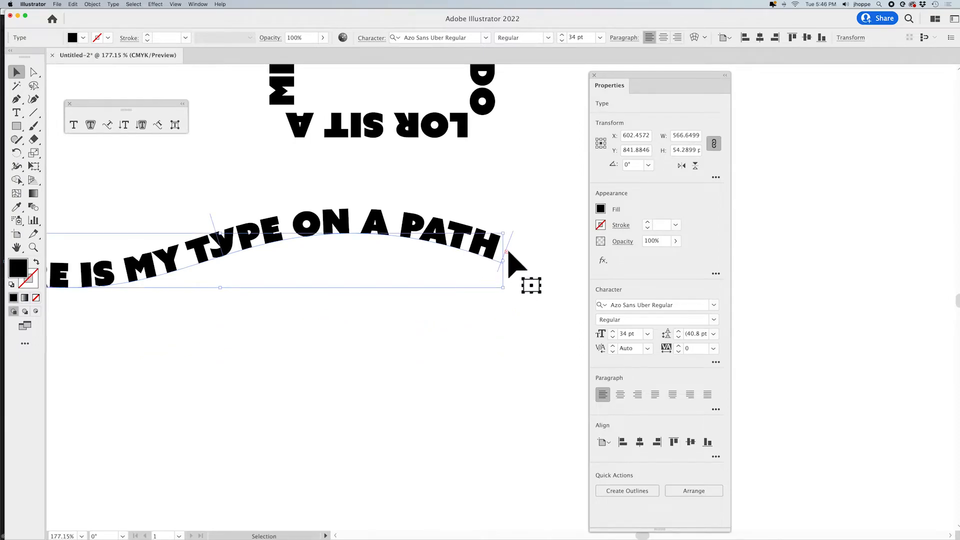
mouse_move(279, 395)
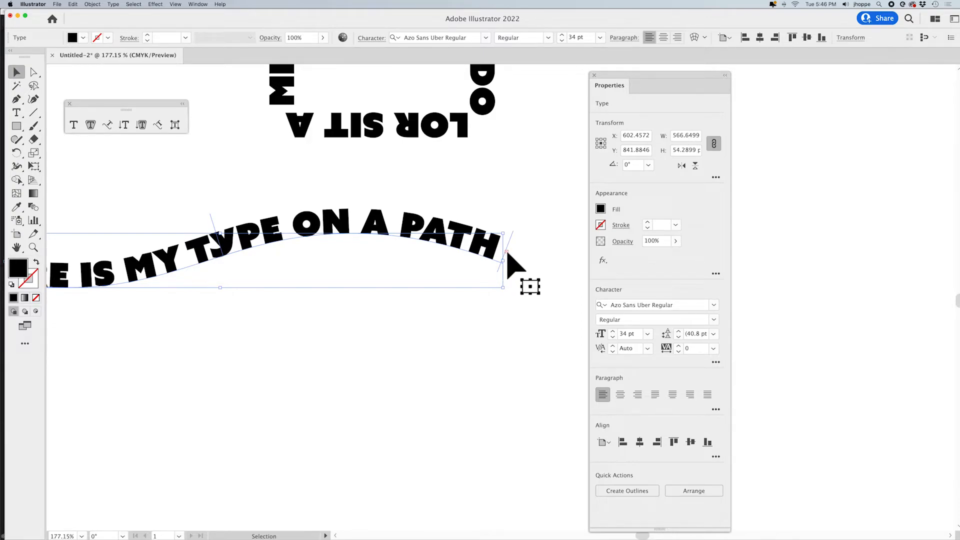
click(17, 112)
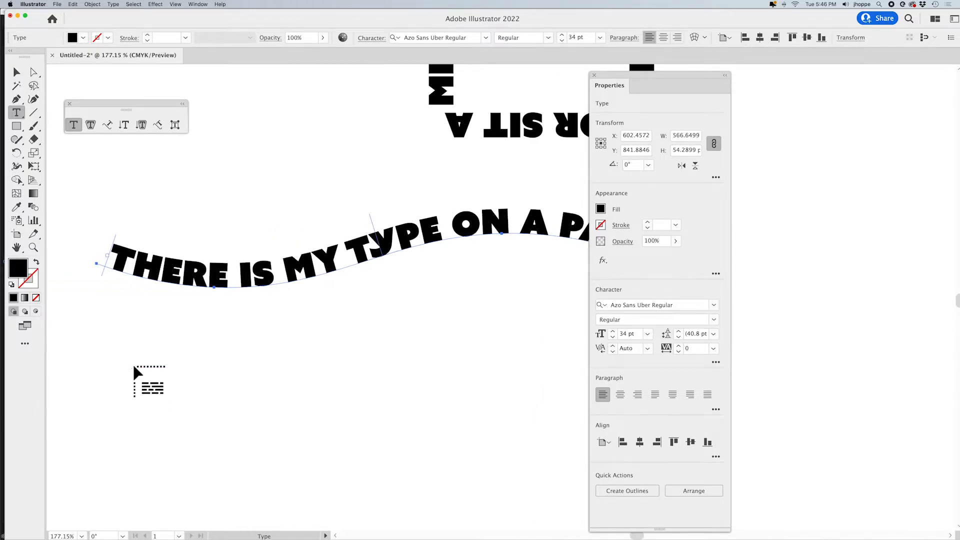
mouse_move(137, 364)
text(AND IT LOOKS GREAT AND I)
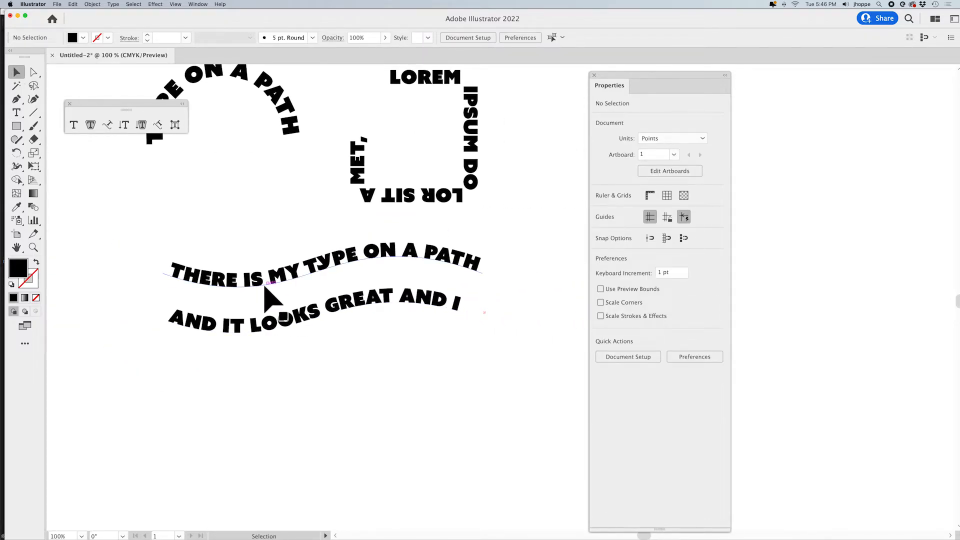
click(276, 300)
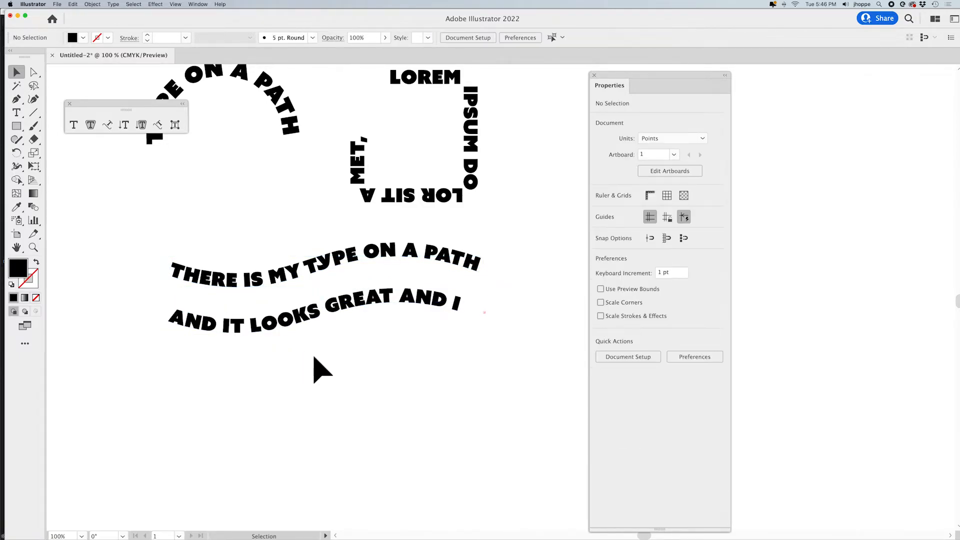
Draw a third wavy path beneath the second line of text.
click(34, 112)
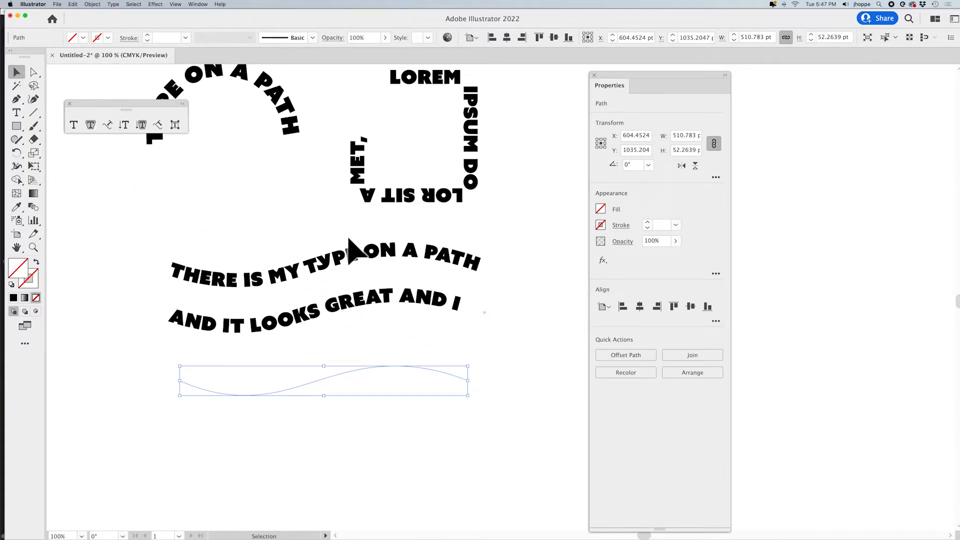
click(323, 297)
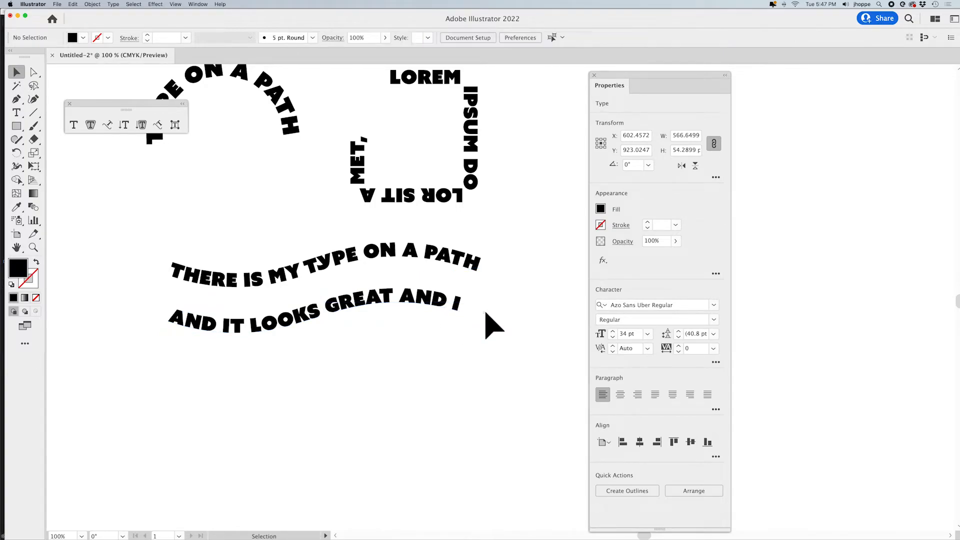
click(447, 321)
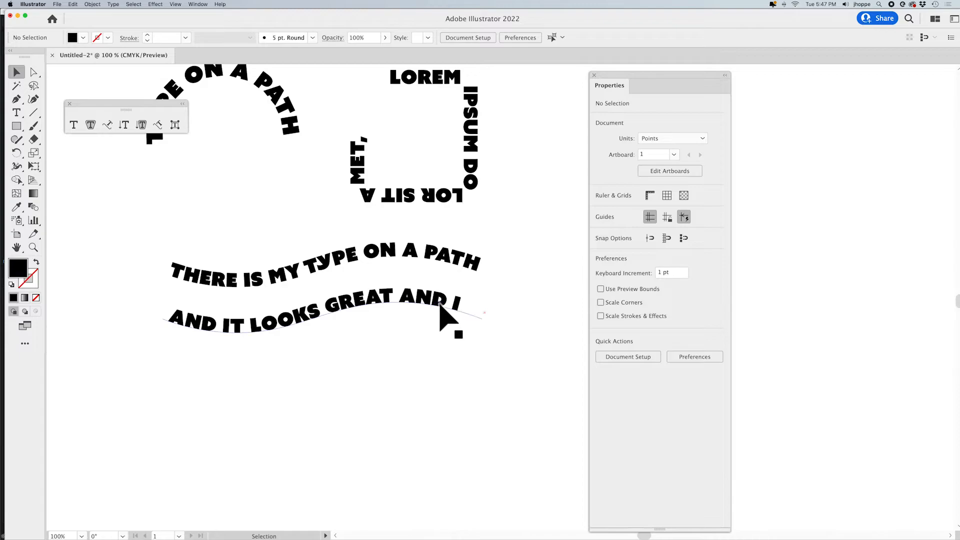
click(324, 312)
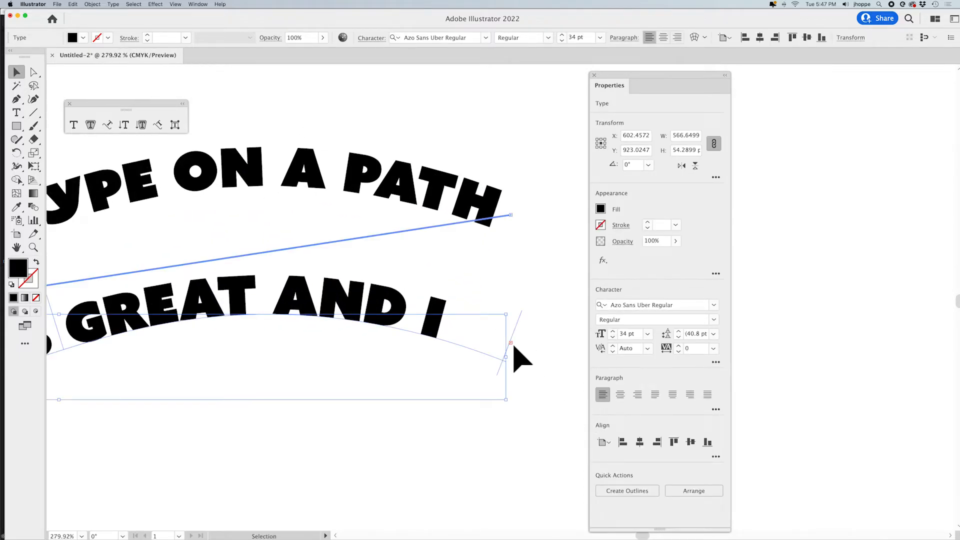
Set LOVE THIS SO MUCH as text along the third wavy path.
click(17, 112)
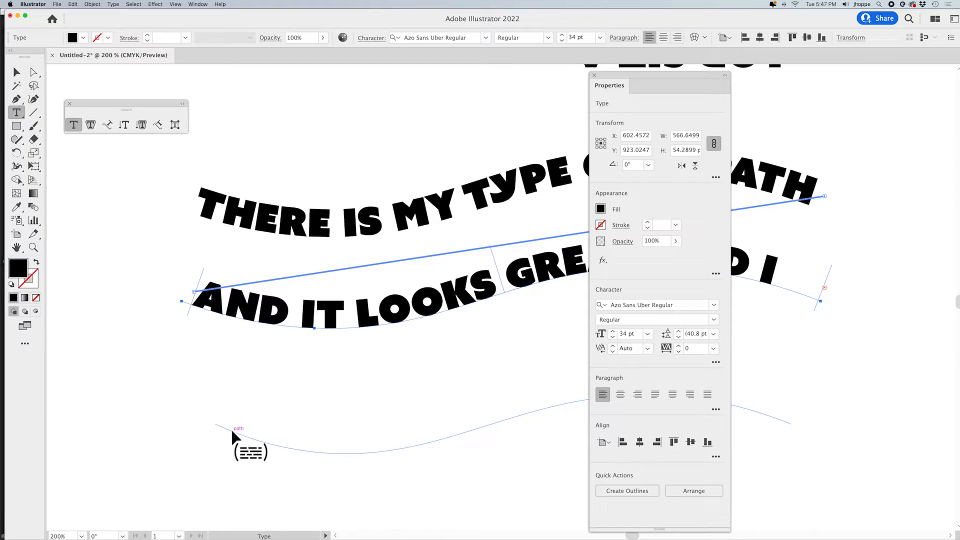
click(17, 72)
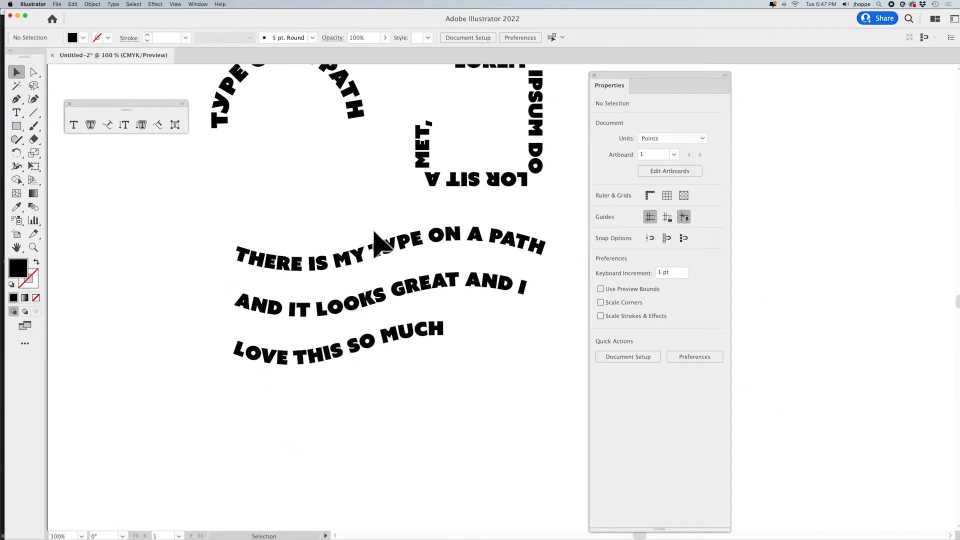
click(387, 257)
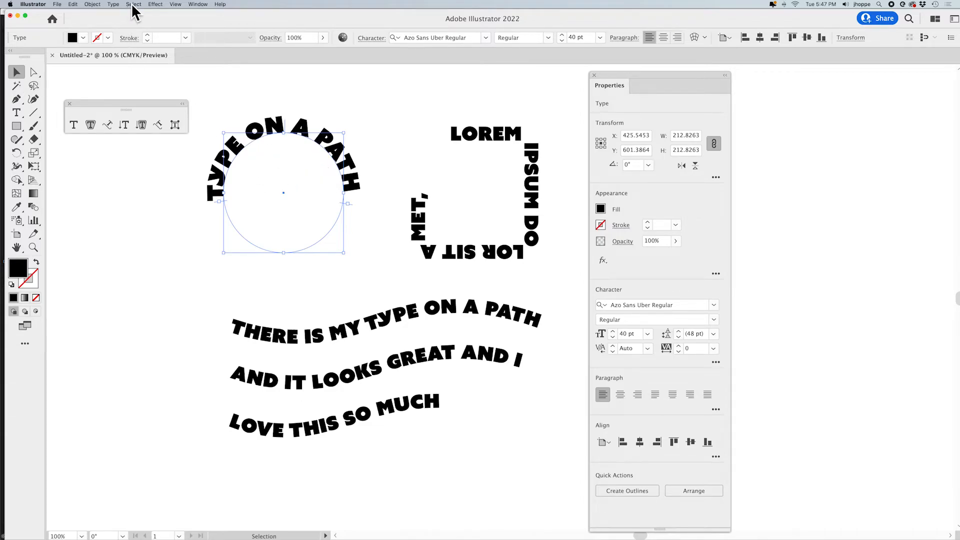
click(113, 4)
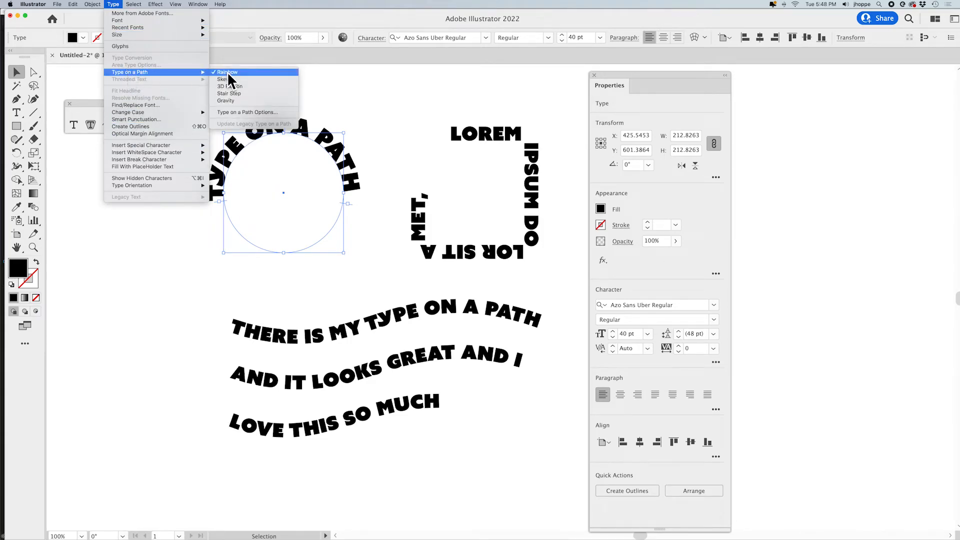
mouse_move(247, 112)
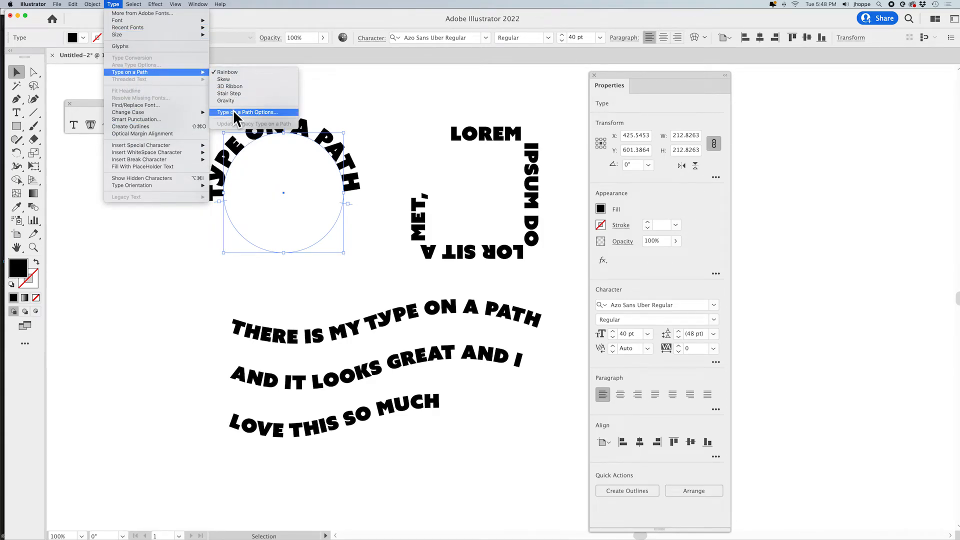
click(247, 112)
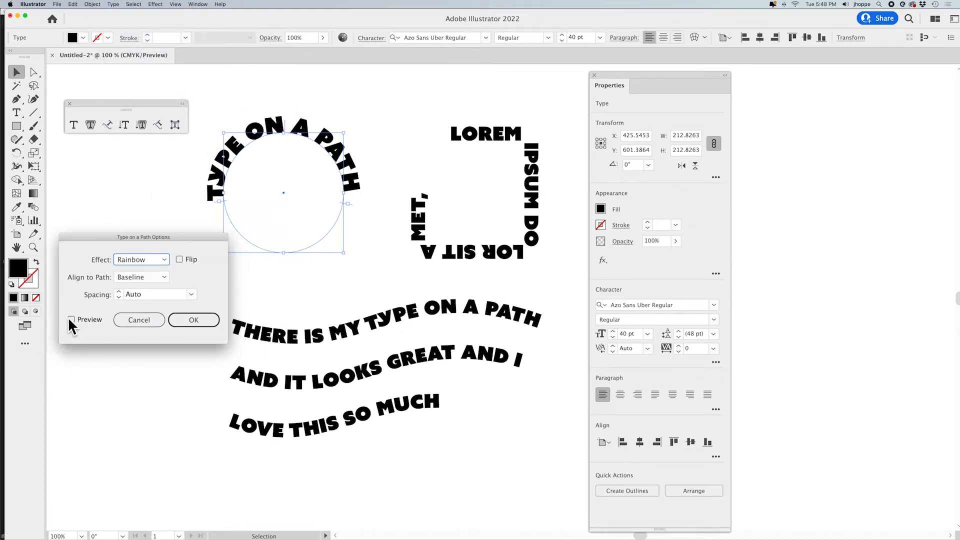
click(71, 319)
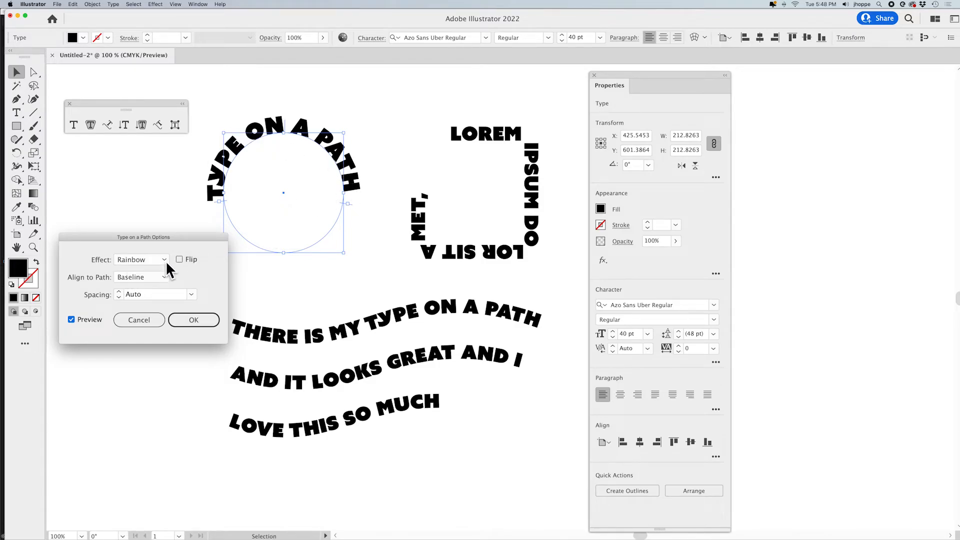
click(141, 259)
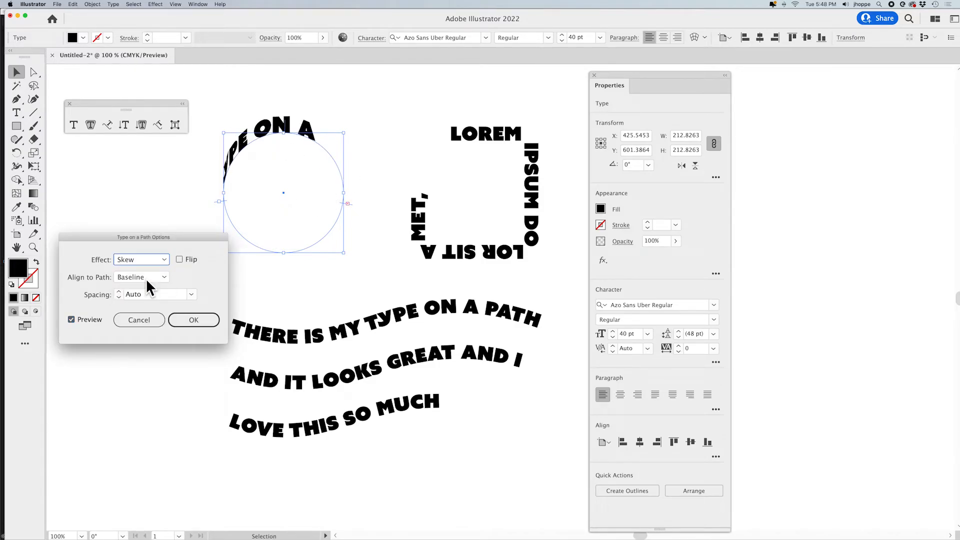
click(141, 260)
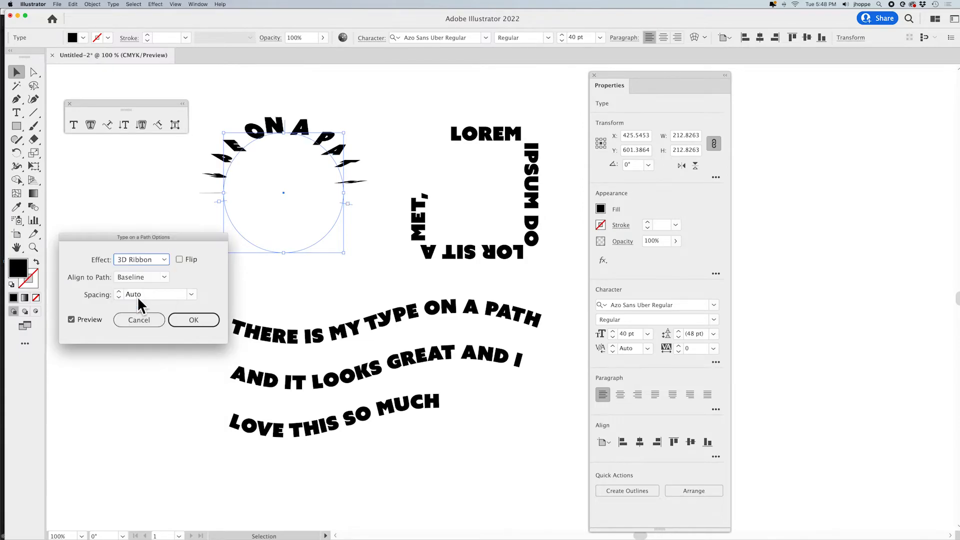
mouse_move(141, 268)
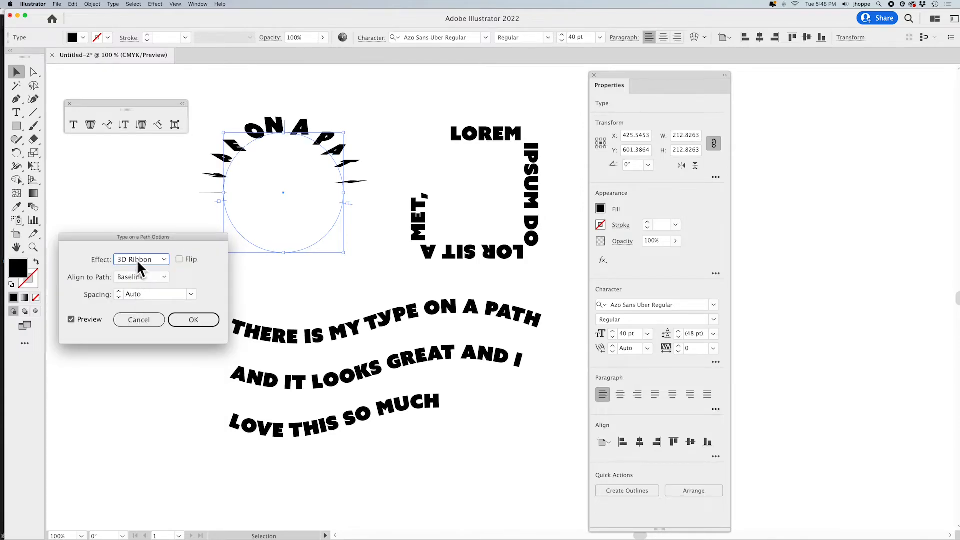
click(141, 259)
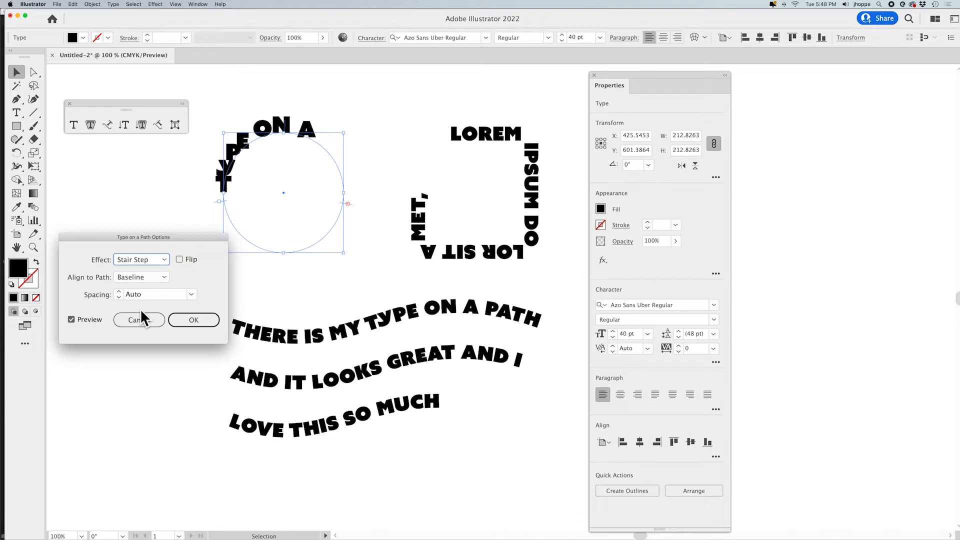
mouse_move(143, 283)
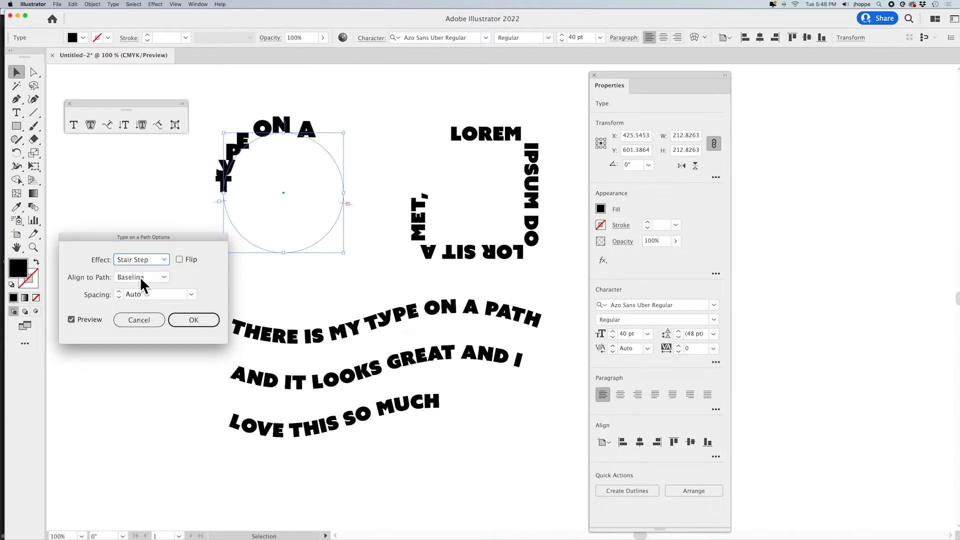
click(141, 259)
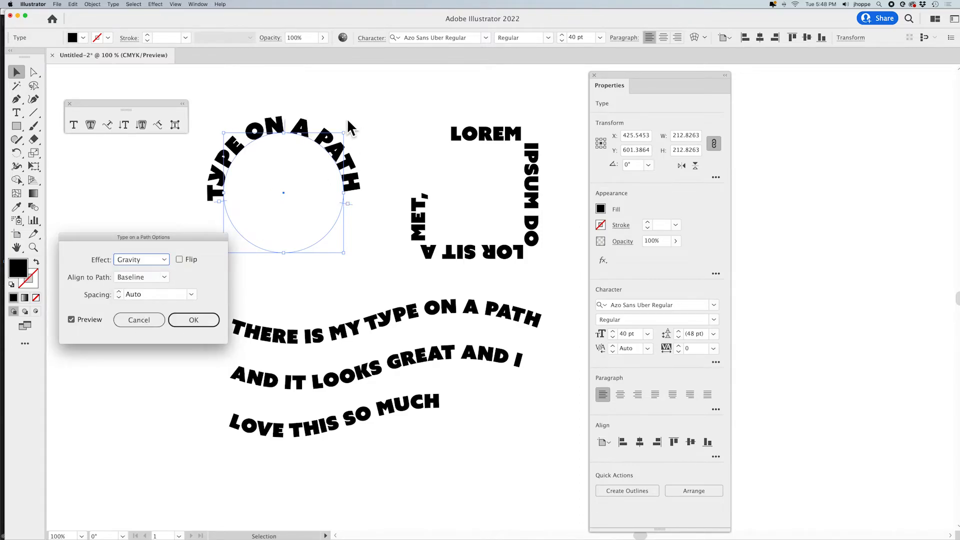
click(141, 259)
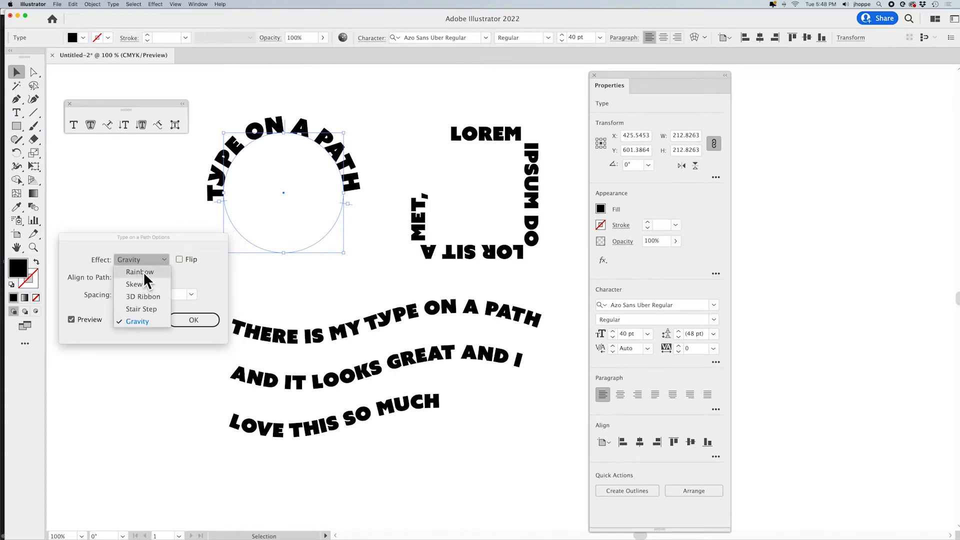
click(140, 272)
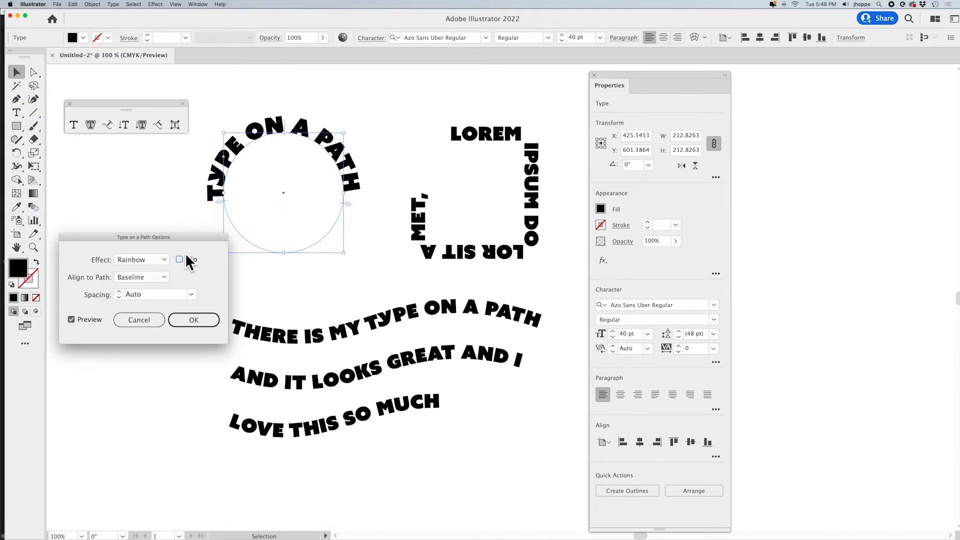
click(141, 277)
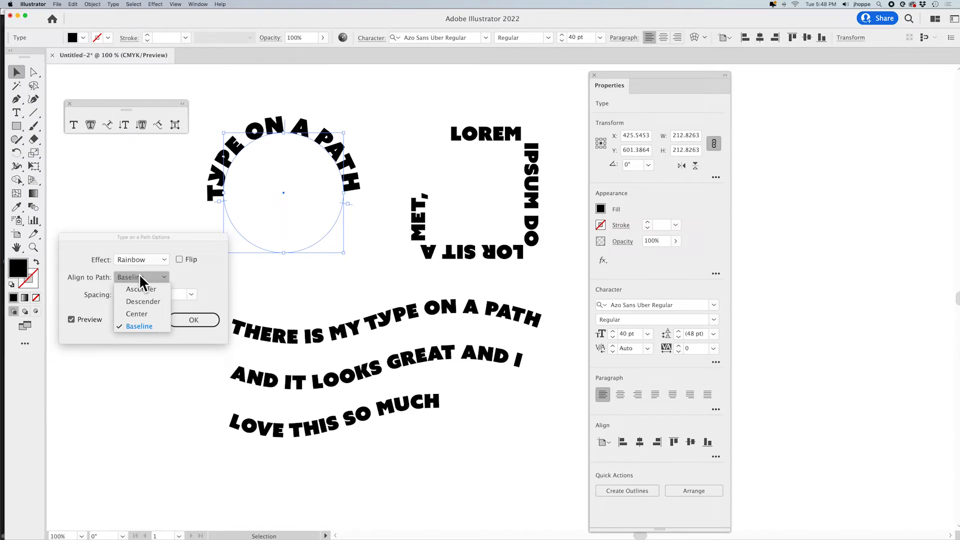
click(136, 313)
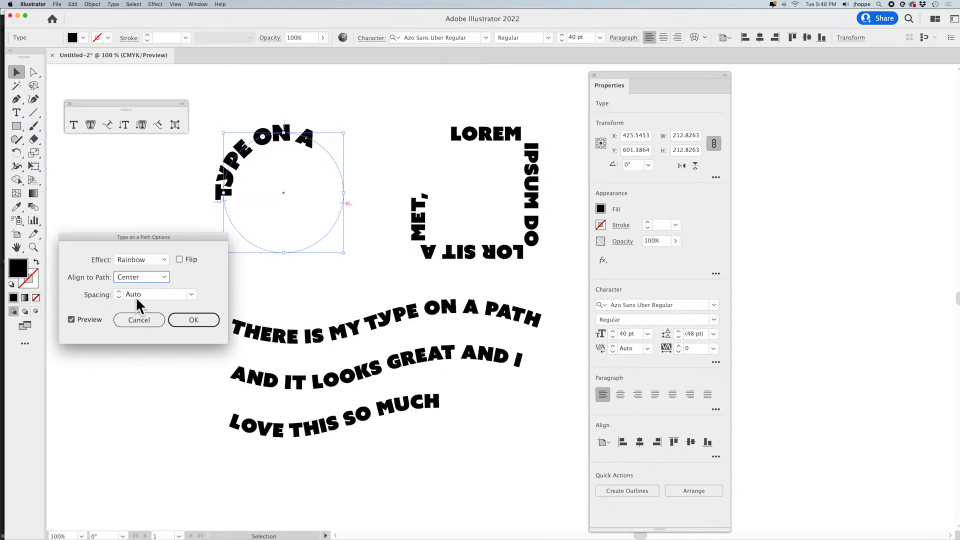
click(141, 278)
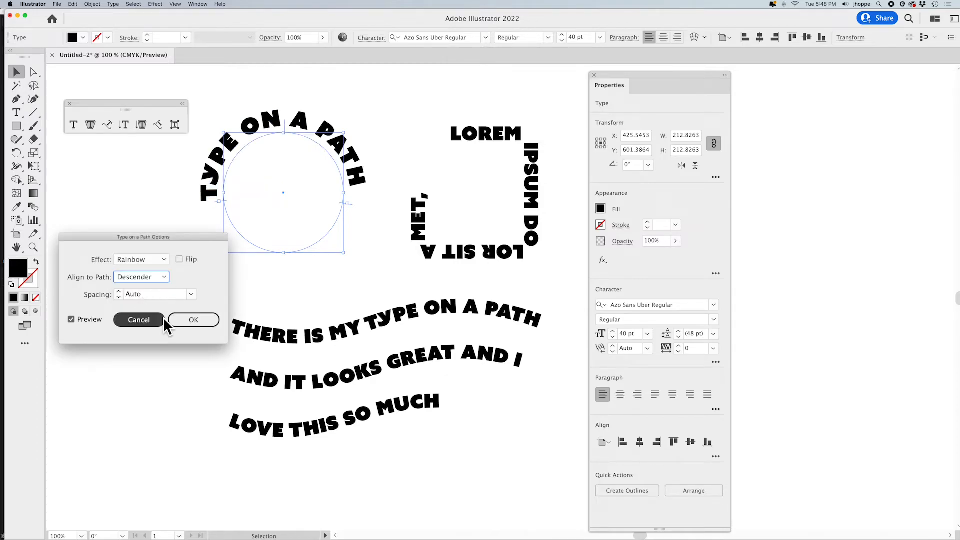
click(141, 278)
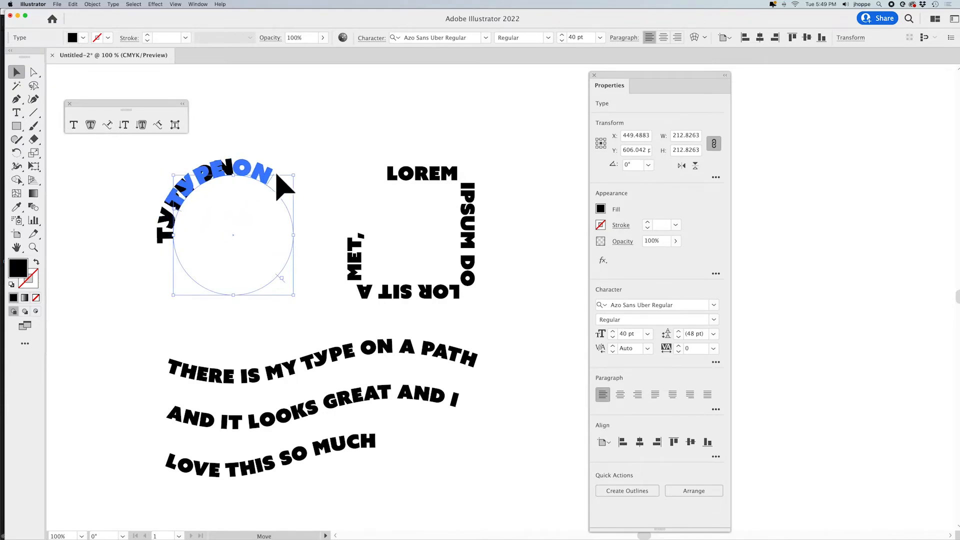
Delete A PATH from the circle text, leaving only TYPE ON, and stop editing.
click(104, 233)
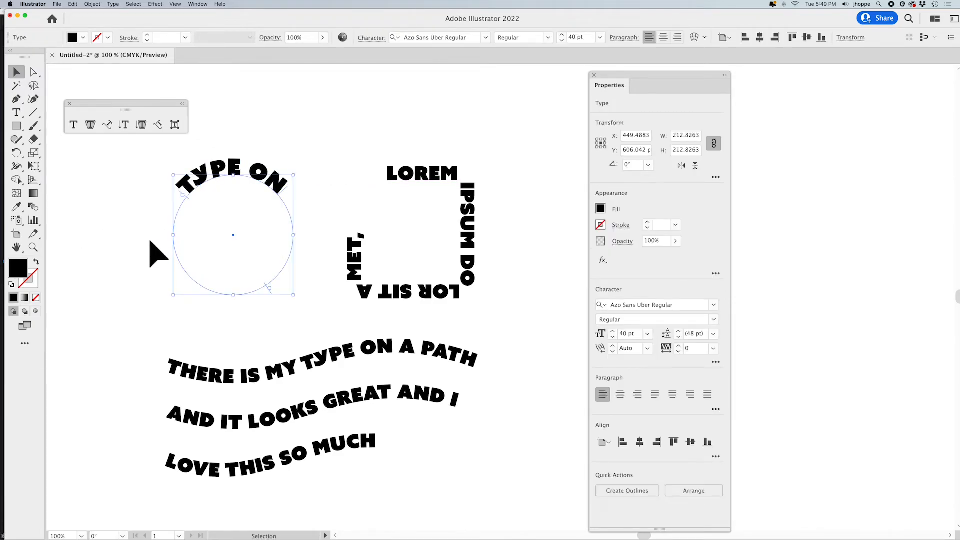
mouse_move(152, 256)
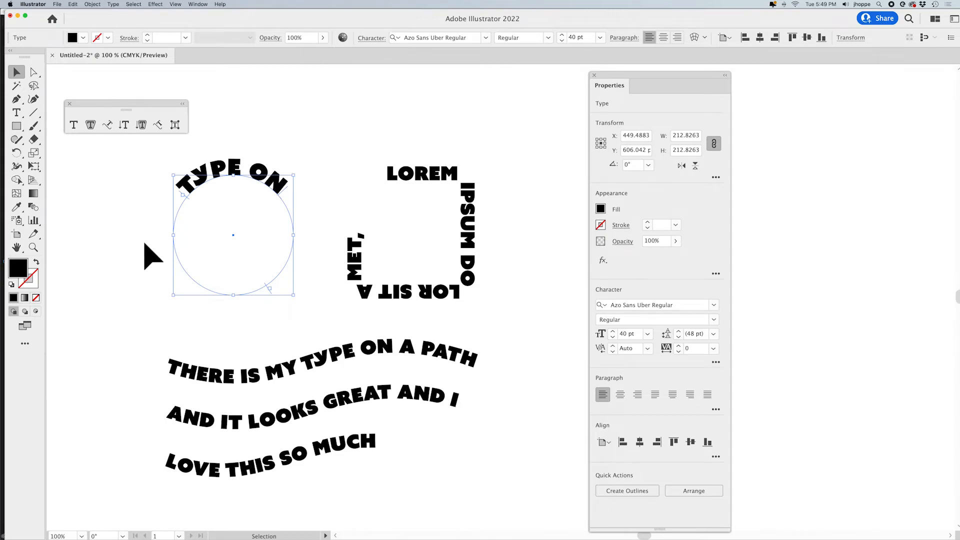
mouse_move(101, 70)
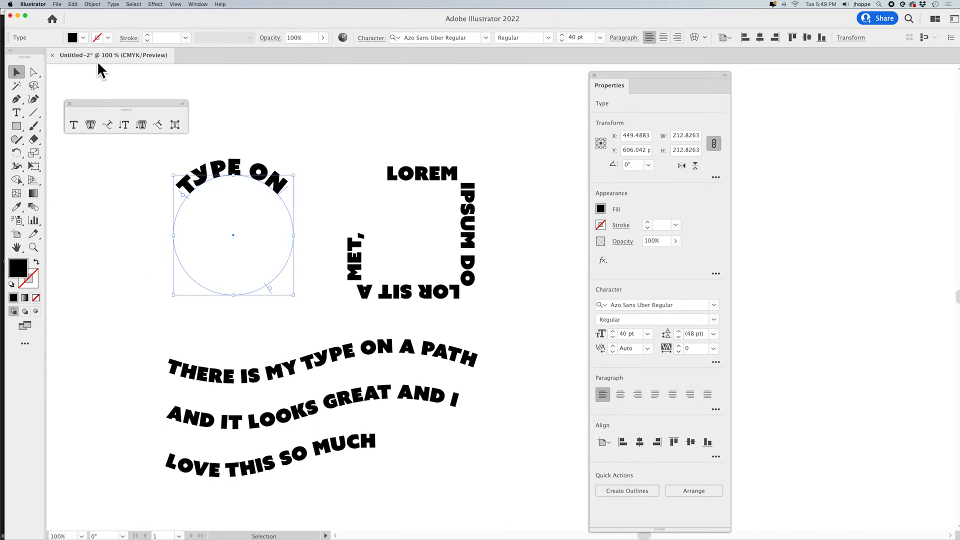
Put A PATH along the copied circle's bottom, aligned beneath the TYPE ON circle.
click(72, 4)
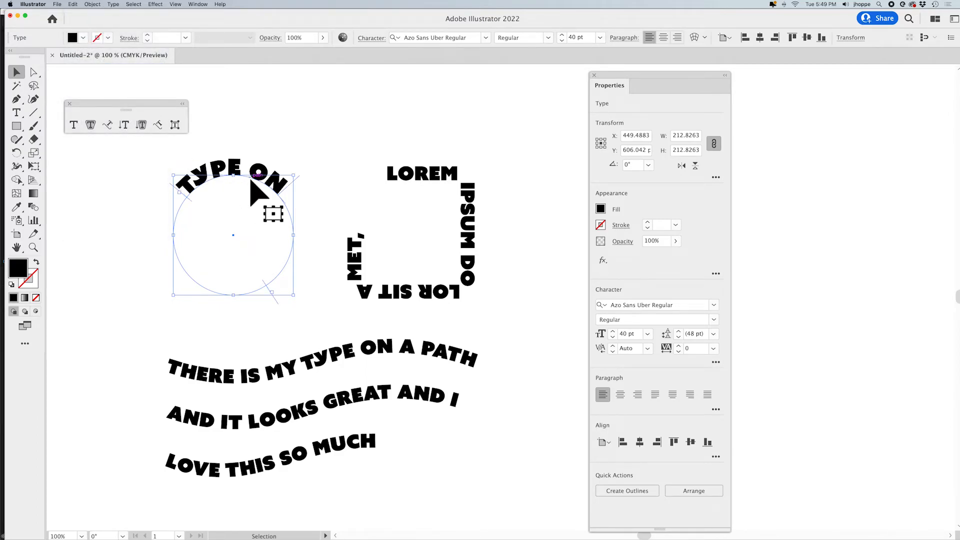
drag(258, 190, 208, 239)
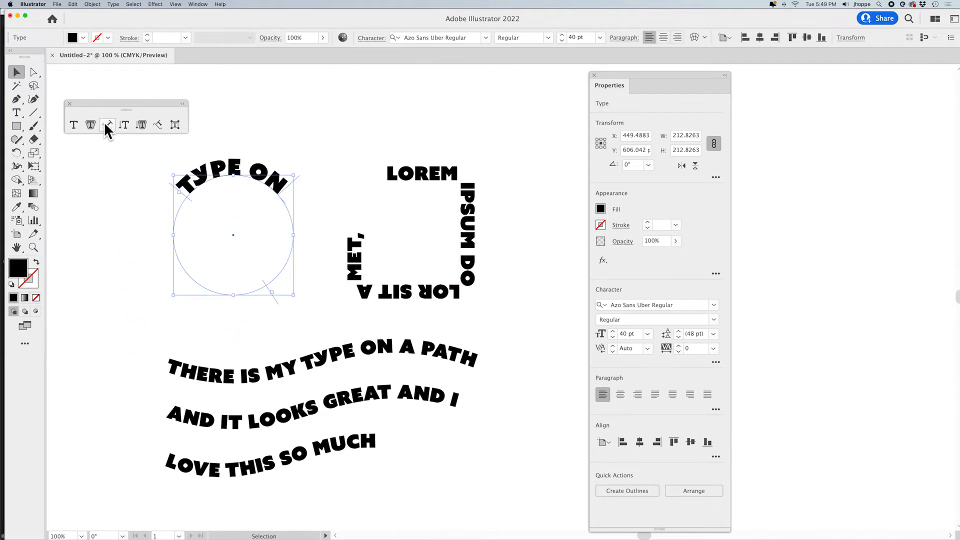
click(107, 125)
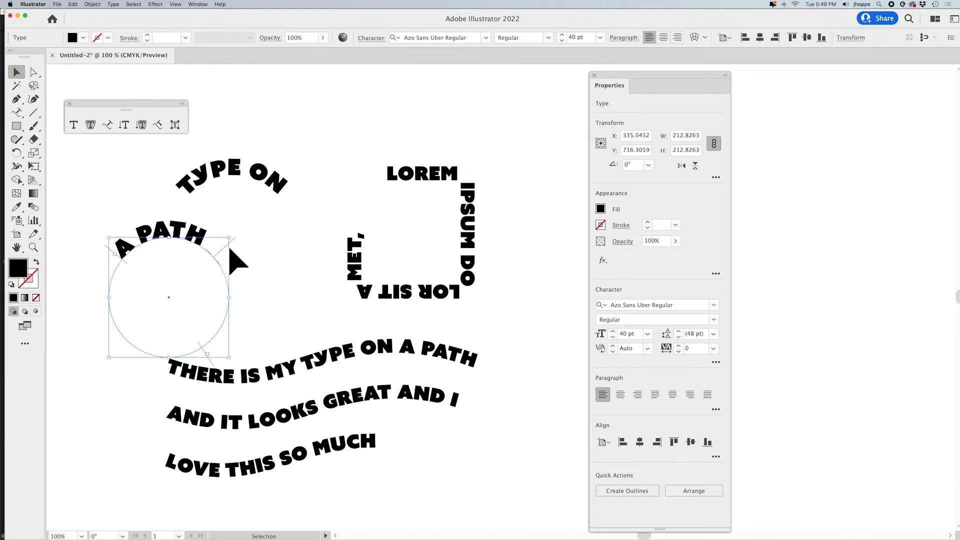
mouse_move(236, 257)
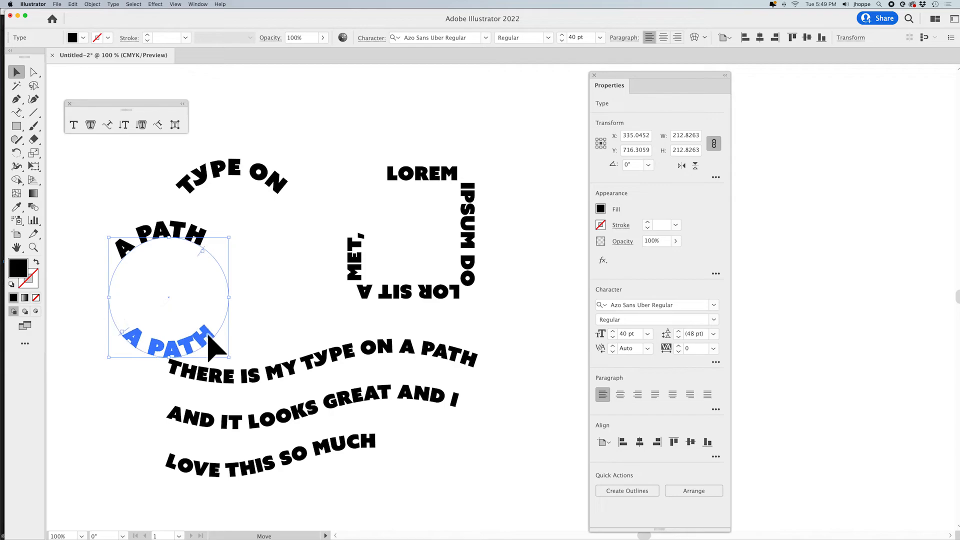
click(16, 72)
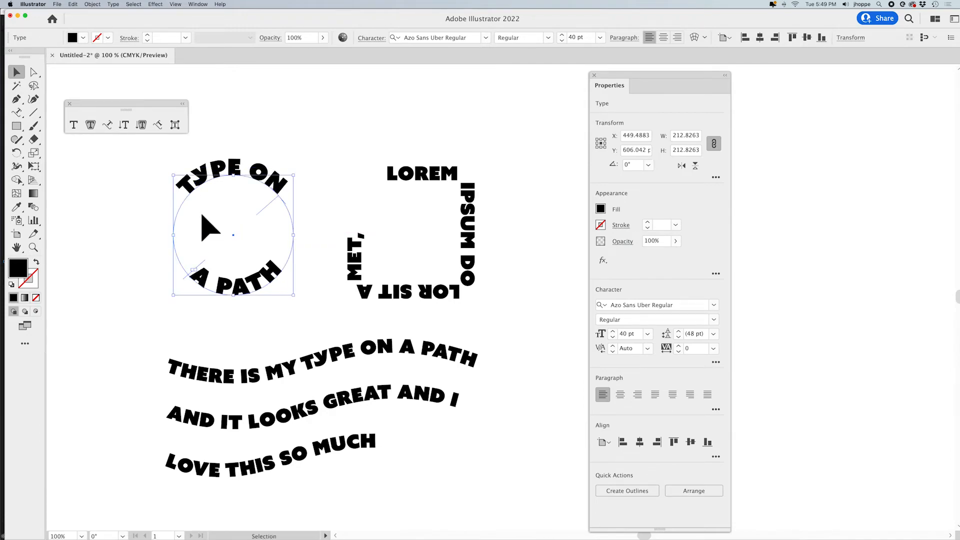
mouse_move(329, 222)
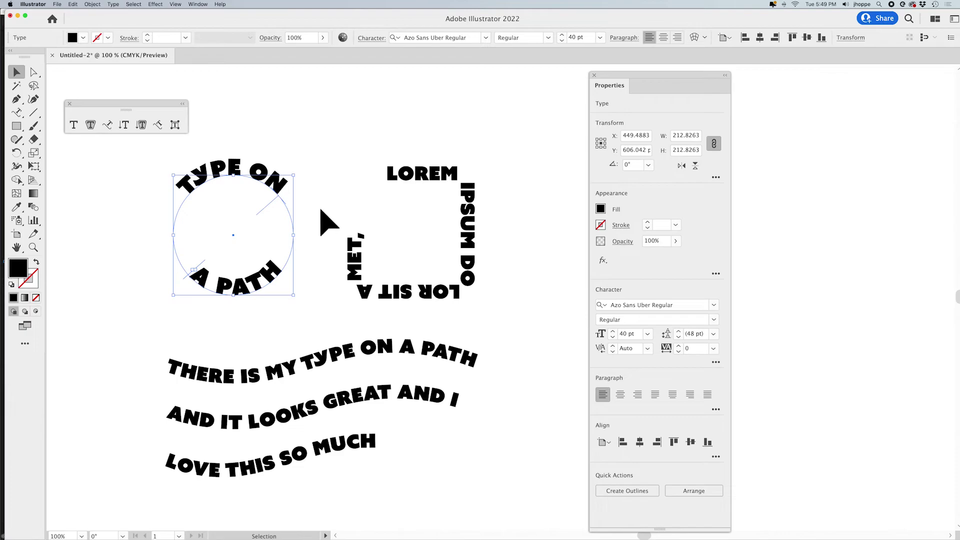
Set TYPE ON's Type on a Path Options to Align to Path: Center.
click(282, 205)
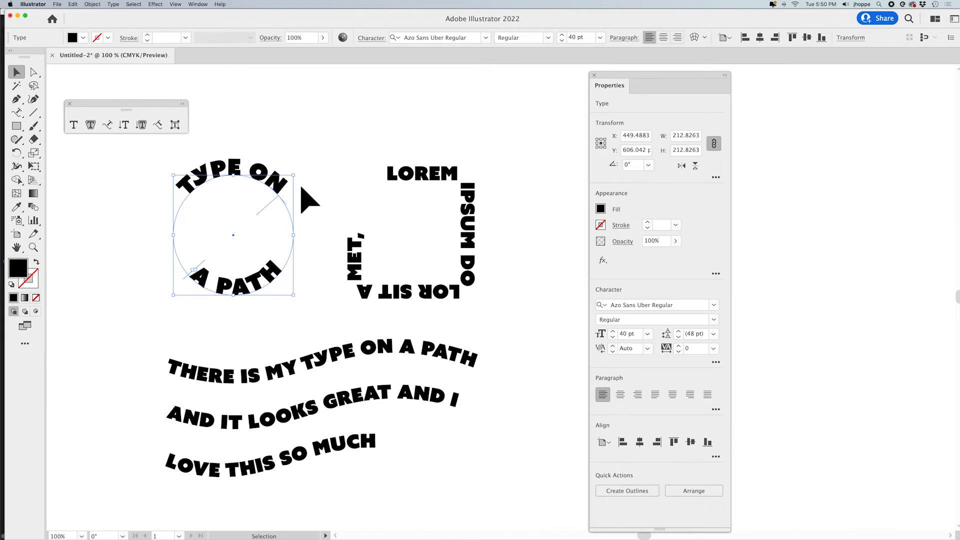
mouse_move(254, 328)
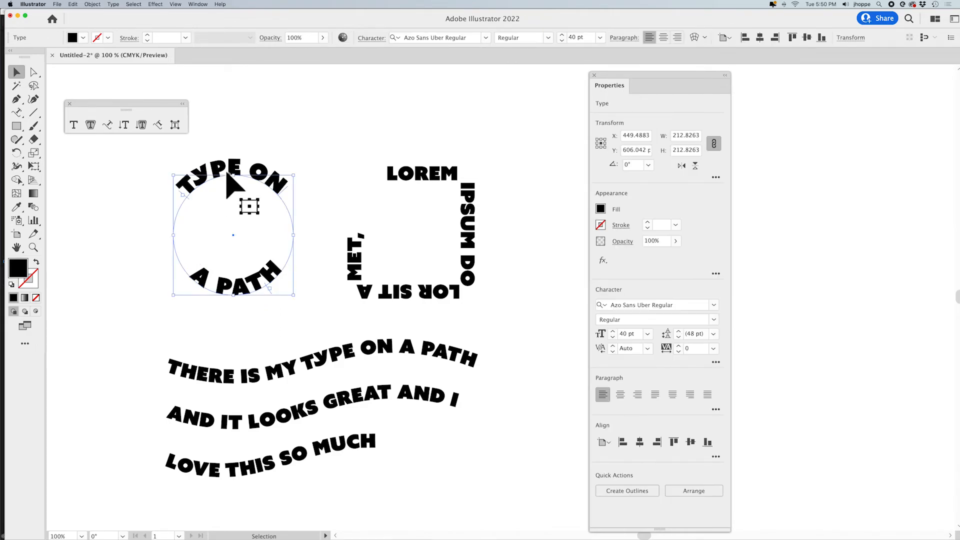
click(109, 4)
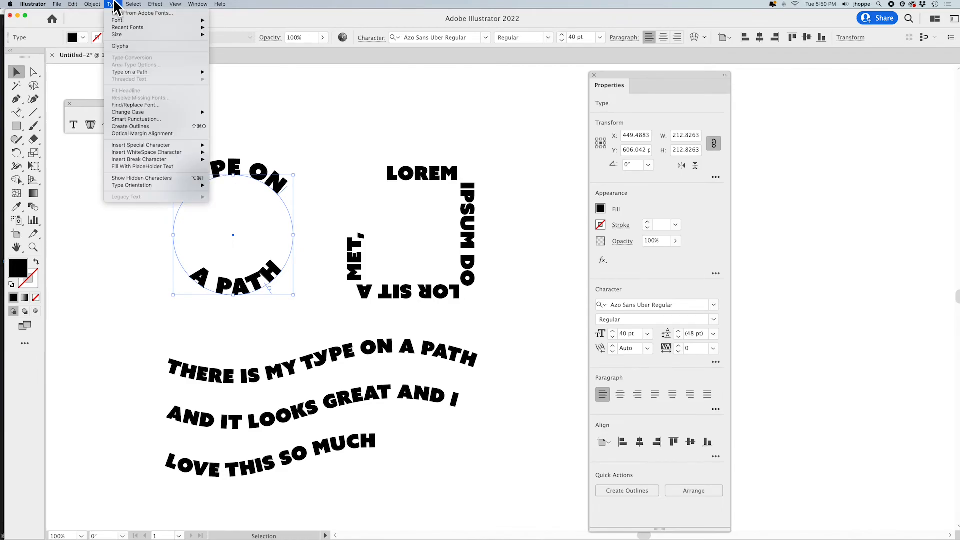
mouse_move(129, 72)
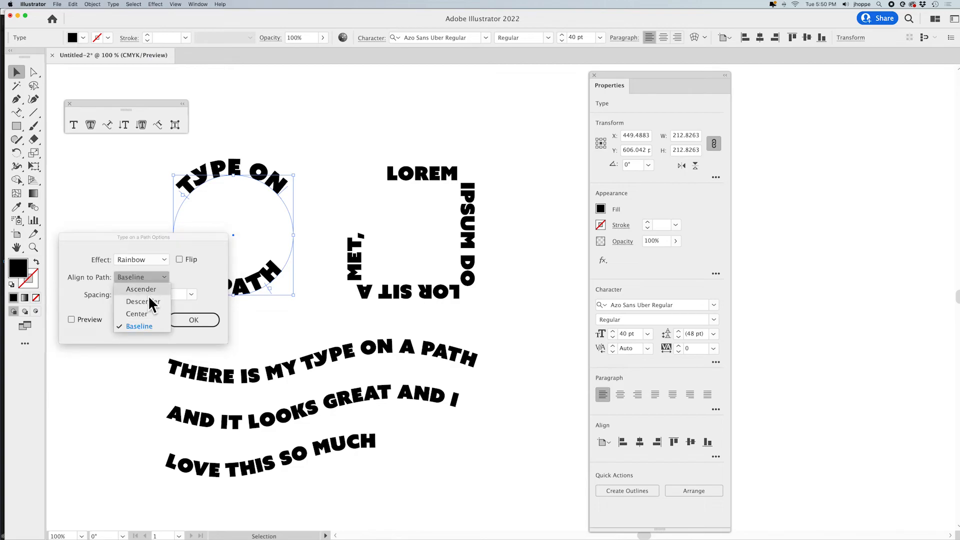
click(136, 313)
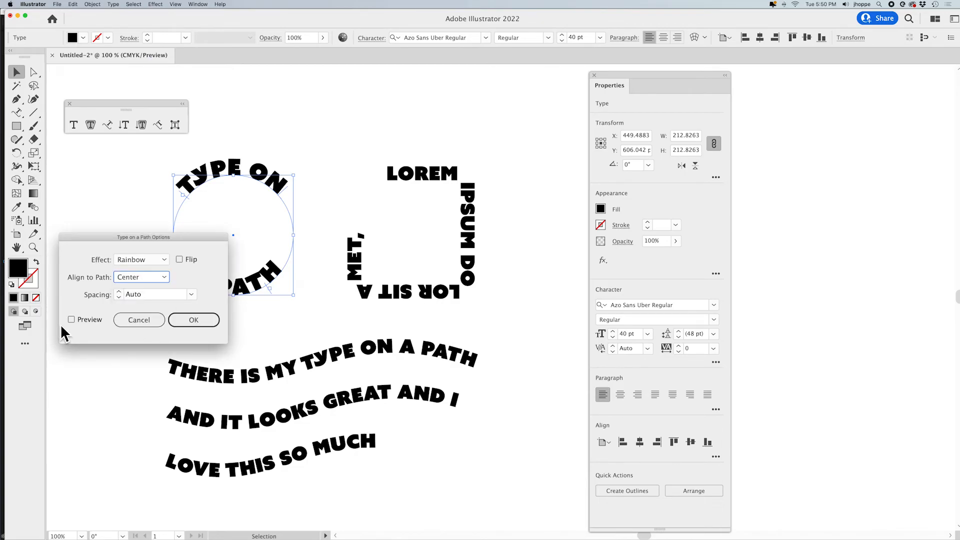
click(193, 320)
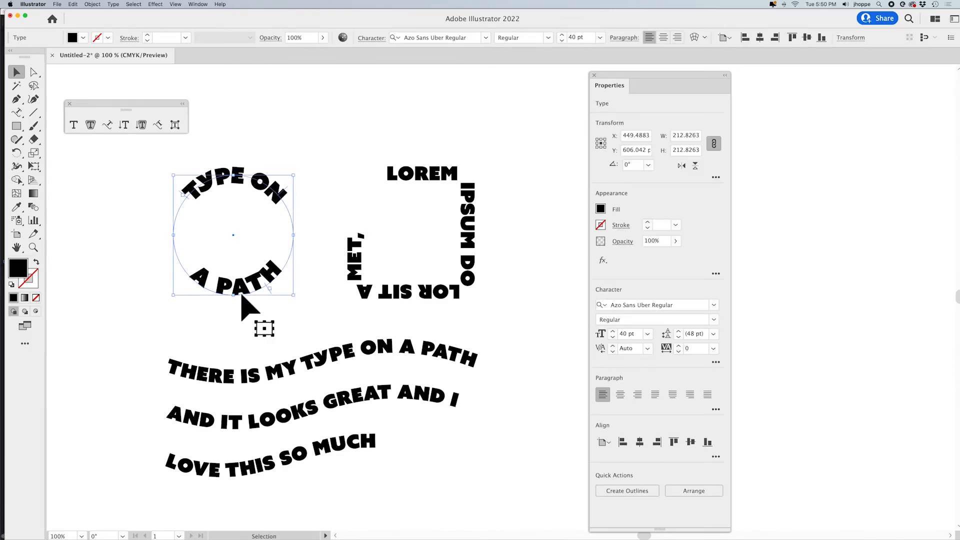
Select A PATH and dismiss its path options without changes.
click(113, 4)
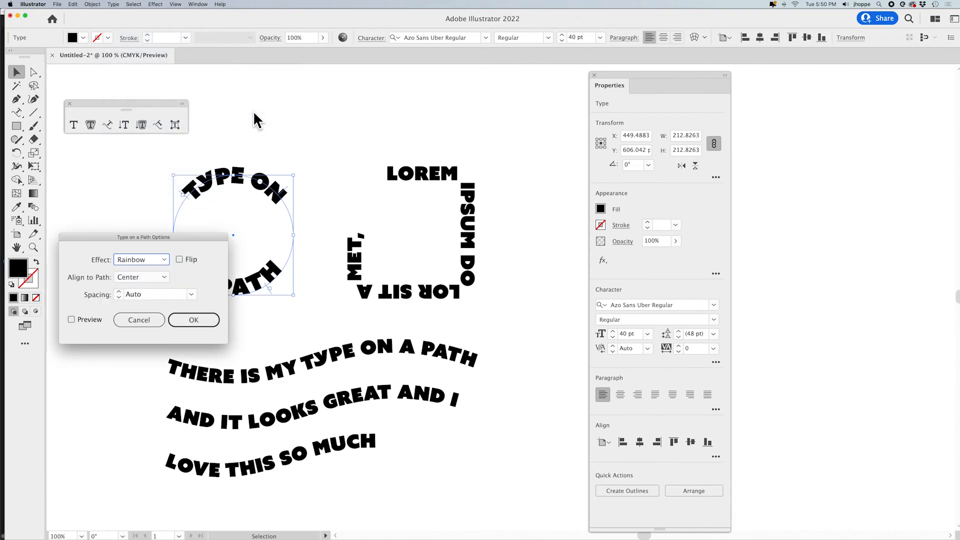
mouse_move(104, 303)
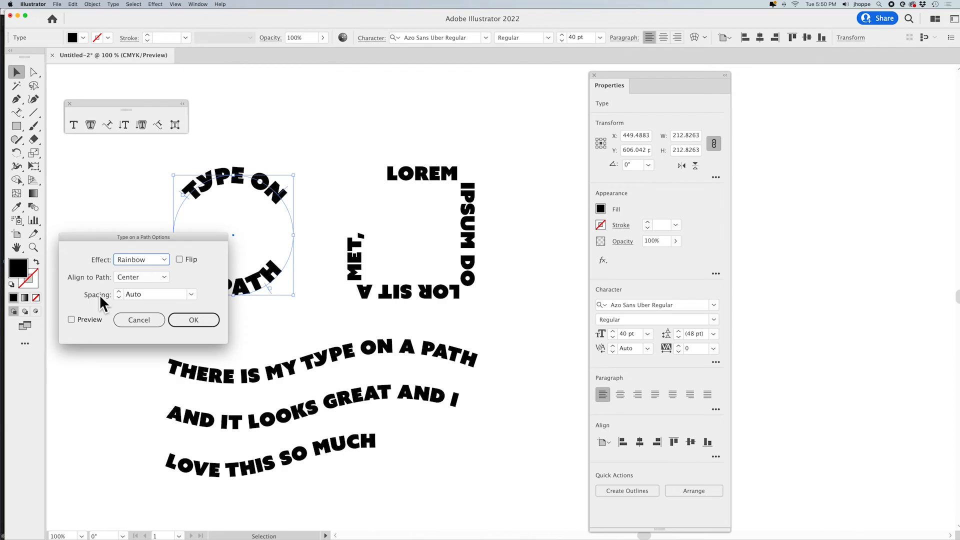
click(193, 320)
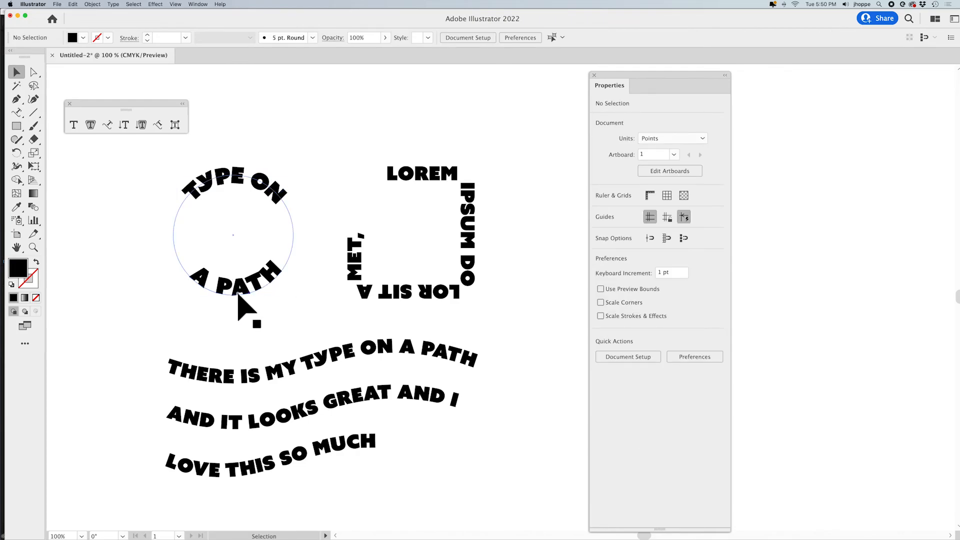
Set A PATH's Align to Path to Center, then deselect both circle texts.
click(112, 4)
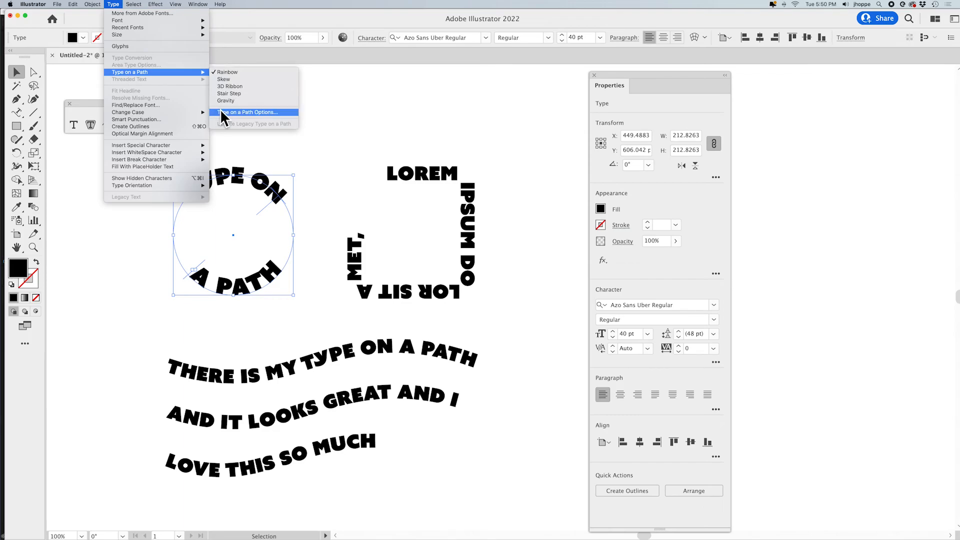
click(248, 112)
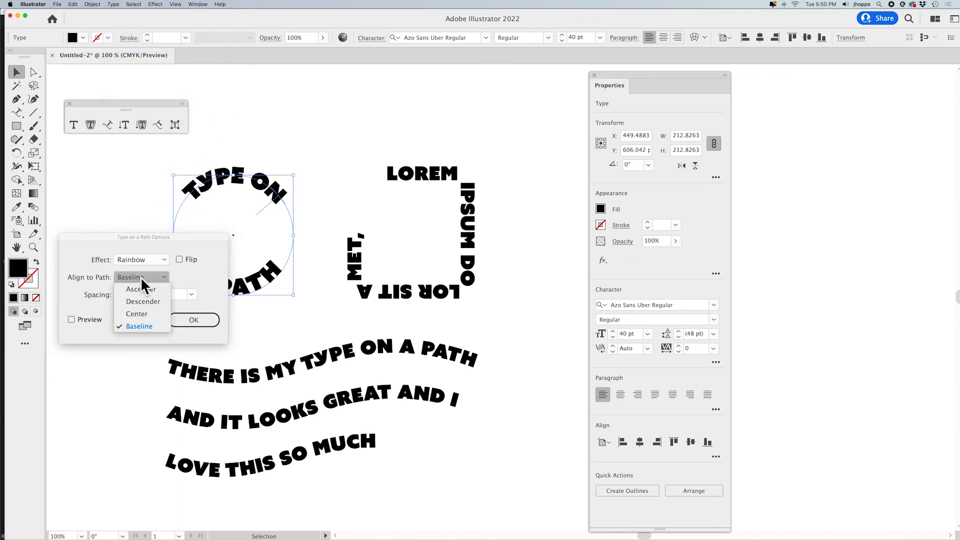
click(137, 313)
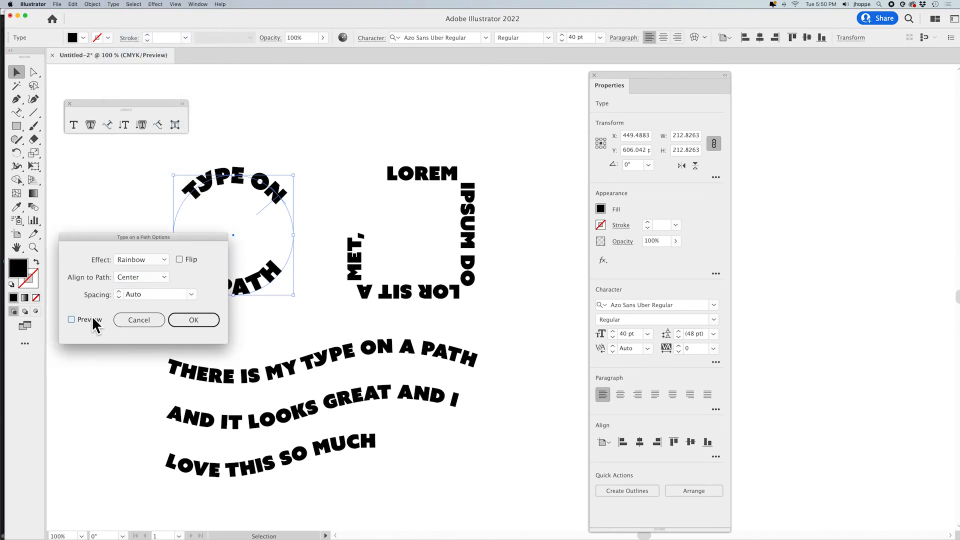
click(193, 320)
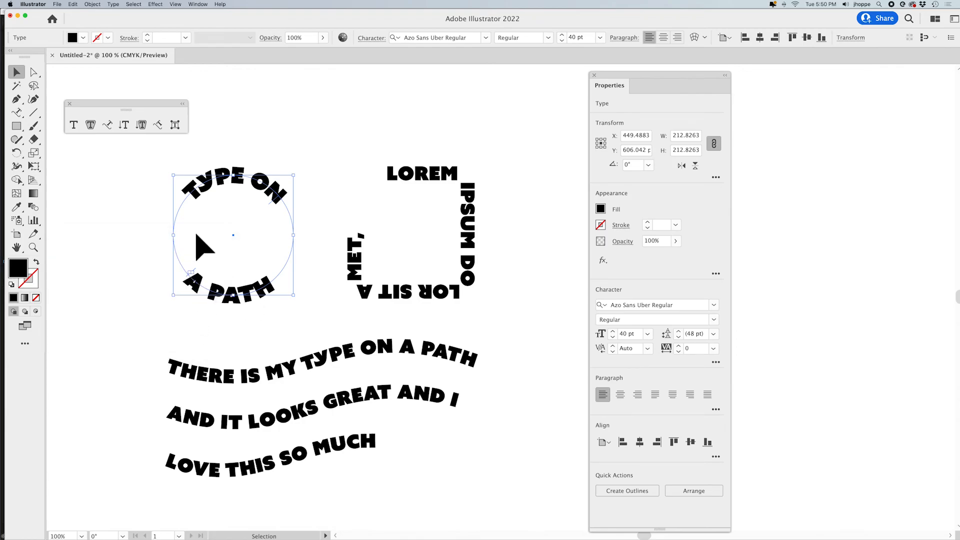
mouse_move(300, 257)
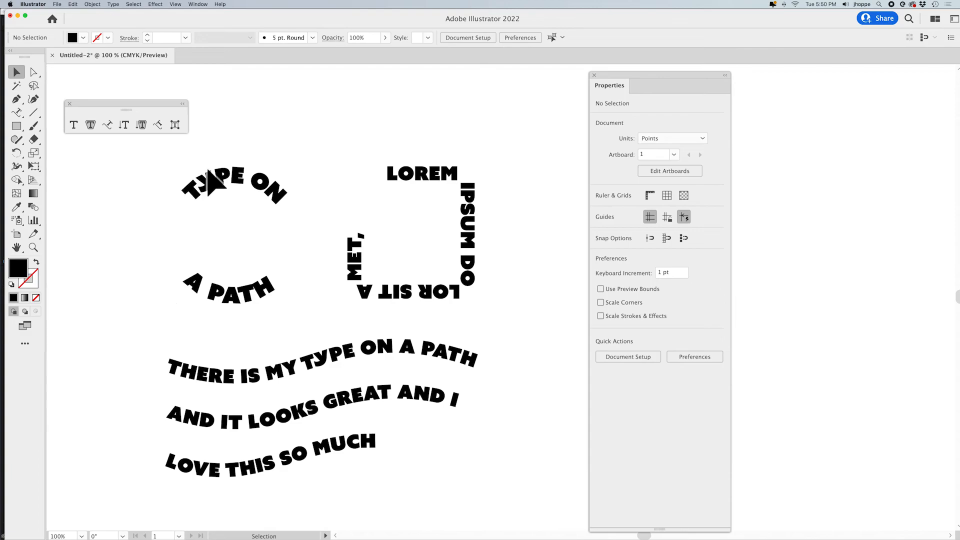
mouse_move(205, 162)
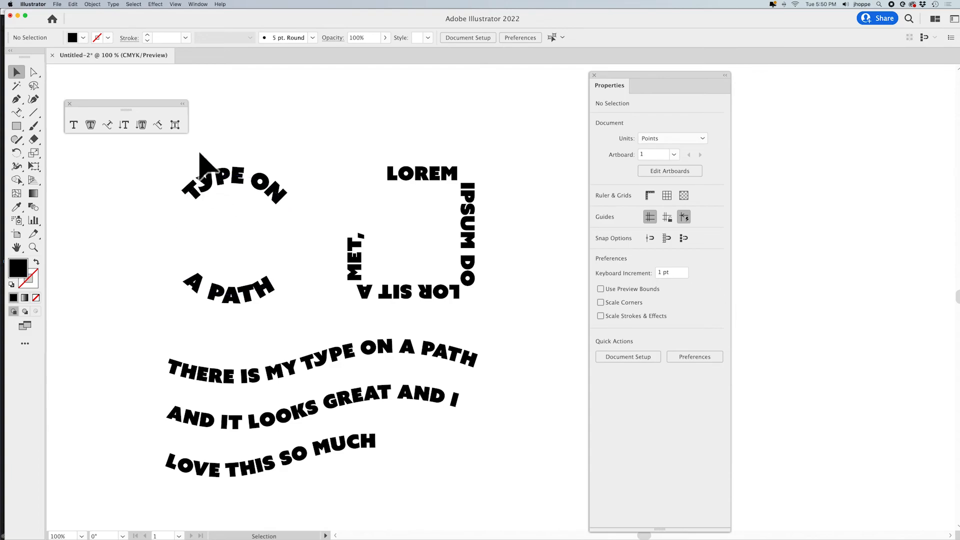
mouse_move(119, 288)
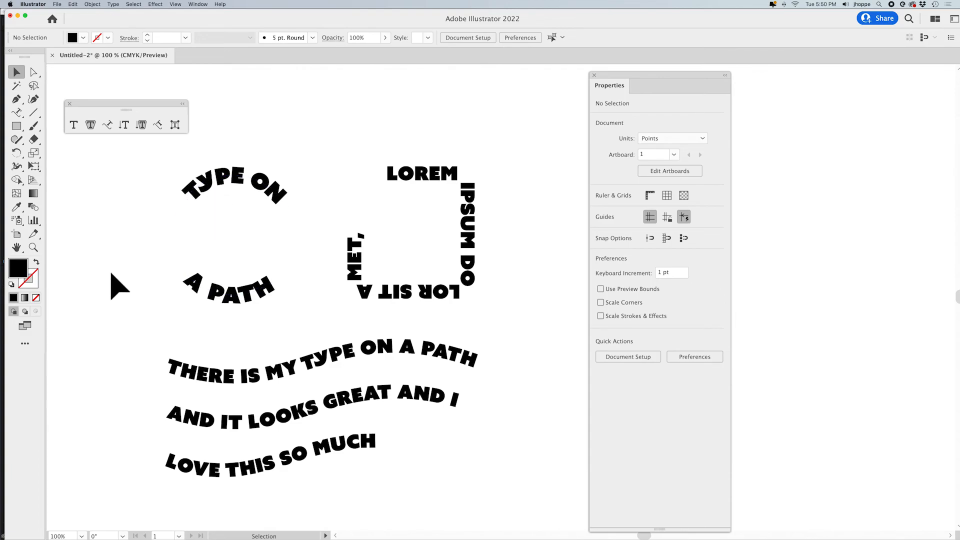
mouse_move(129, 266)
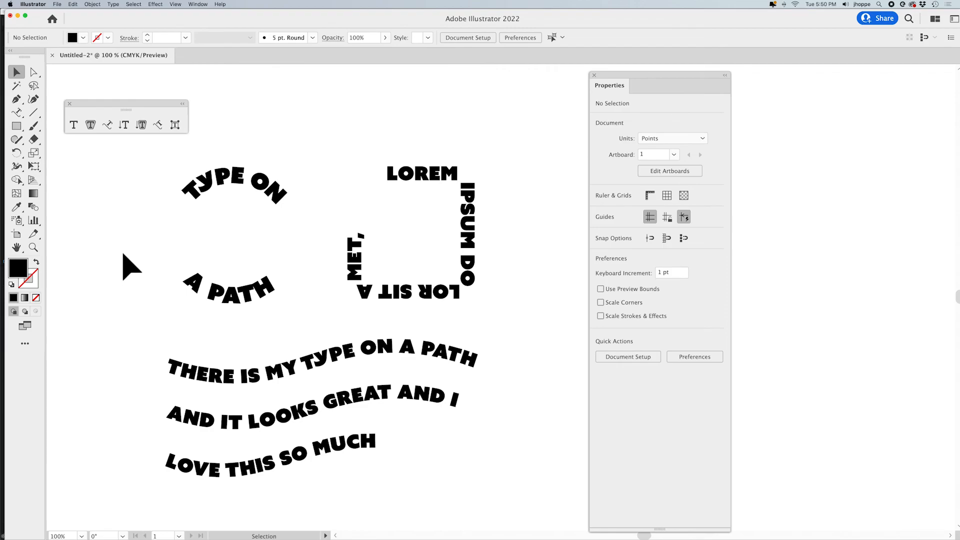
click(234, 236)
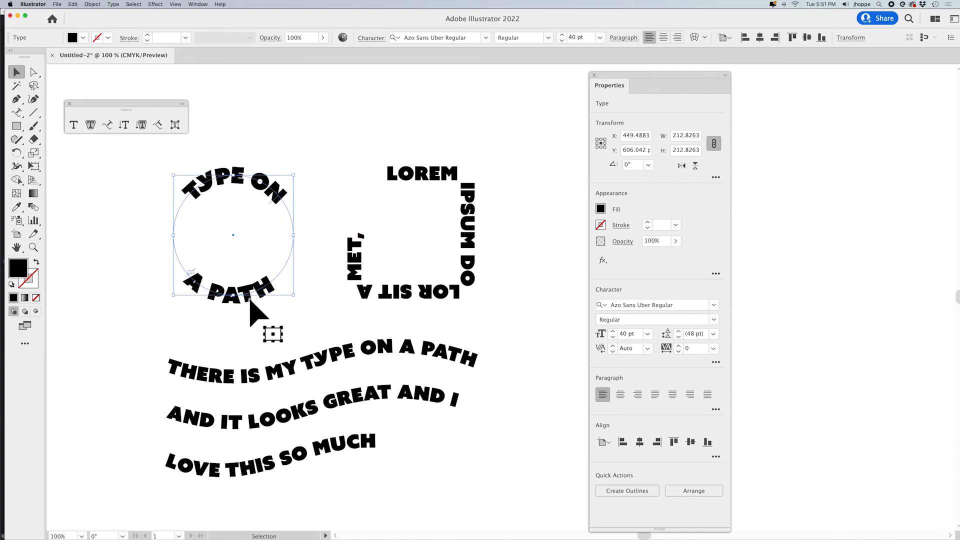
click(116, 238)
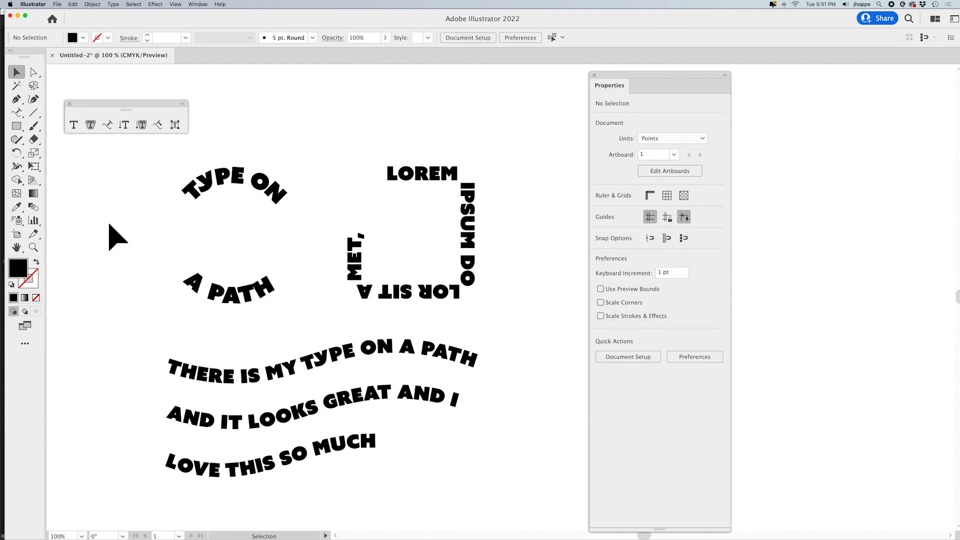